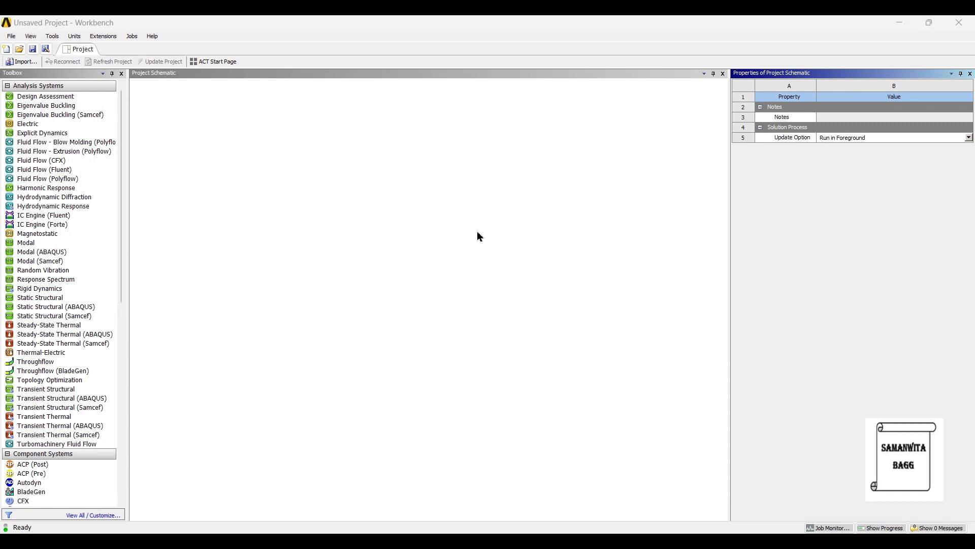
Step: Add a Static Structural system to the project schematic, keeping its default name
left_click(51, 306)
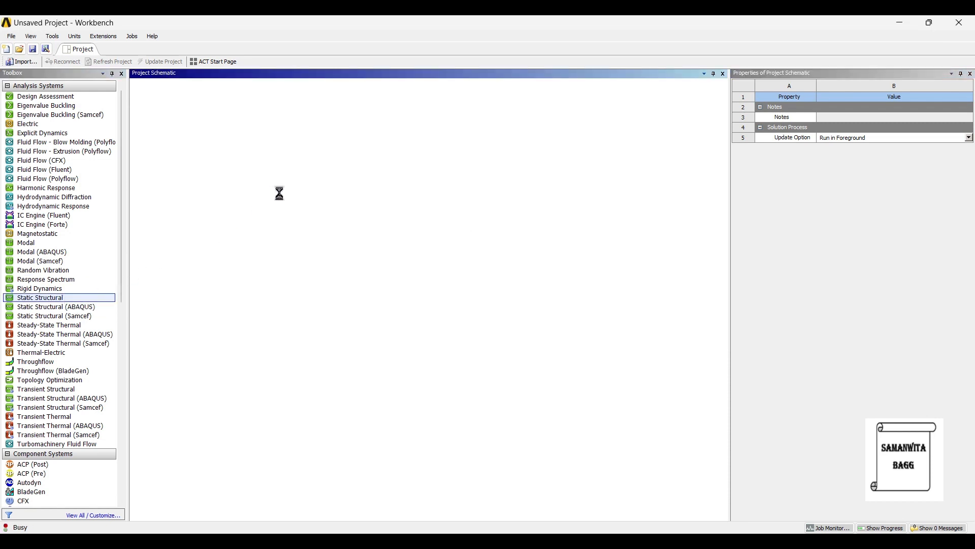
double_click(40, 297)
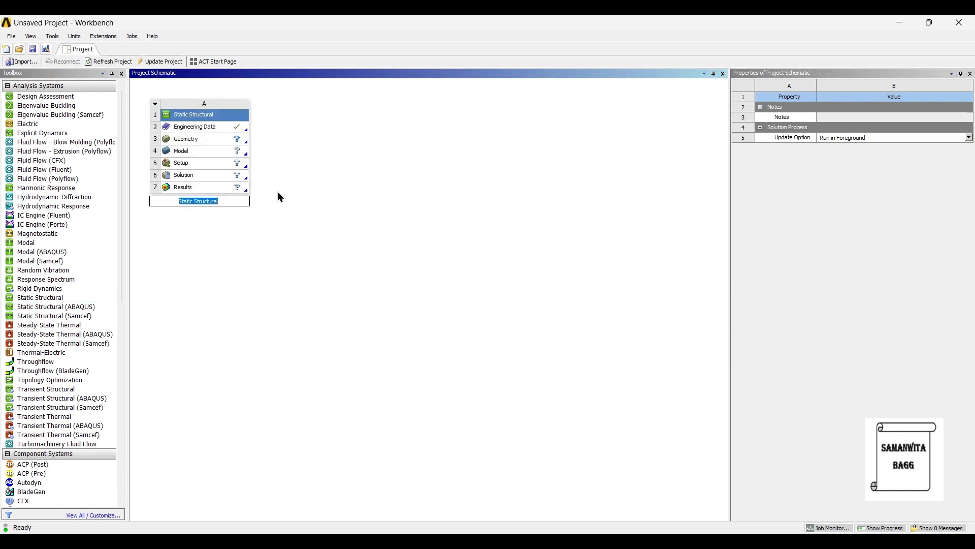
left_click(186, 139)
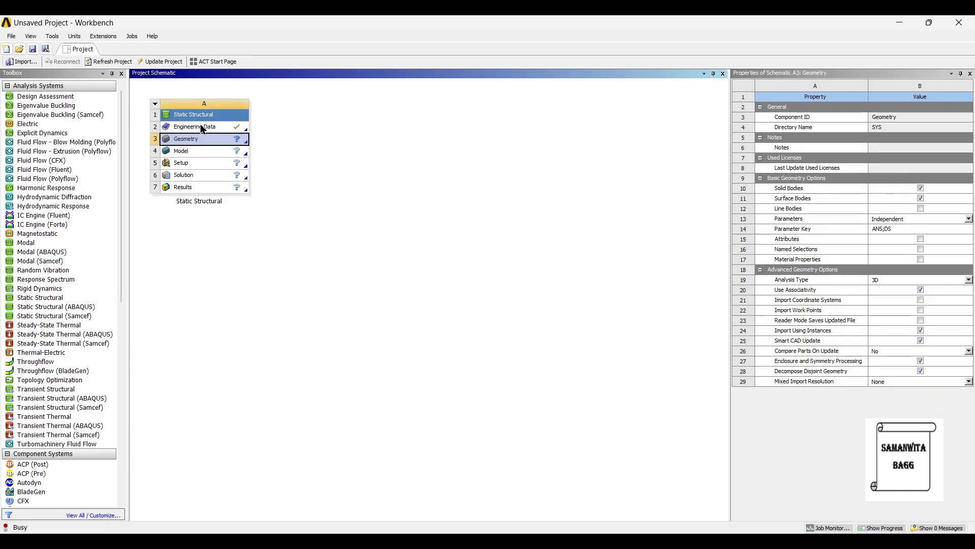
Step: Browse the General Materials library in Engineering Data for Stainless Steel, then return to the project
double_click(193, 127)
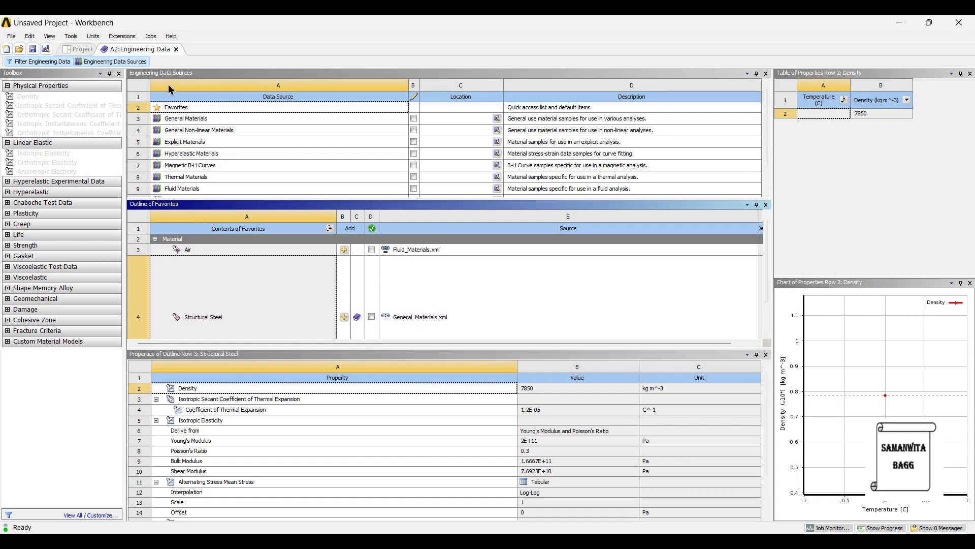
left_click(185, 118)
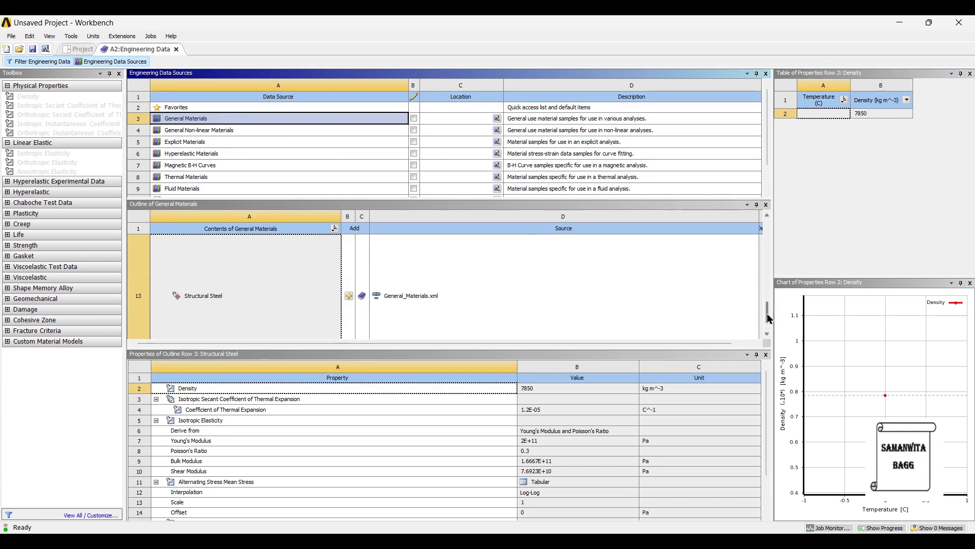
scroll("down", 3)
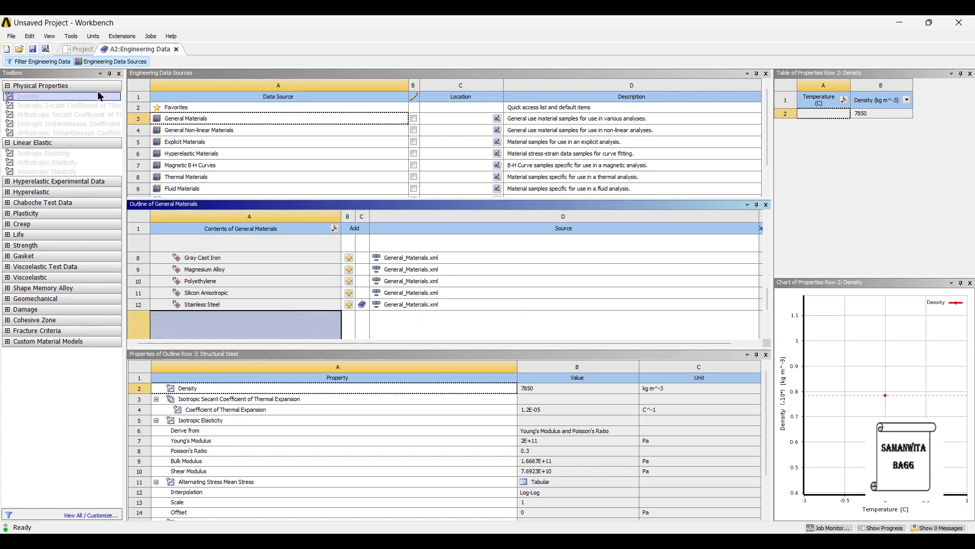
left_click(82, 49)
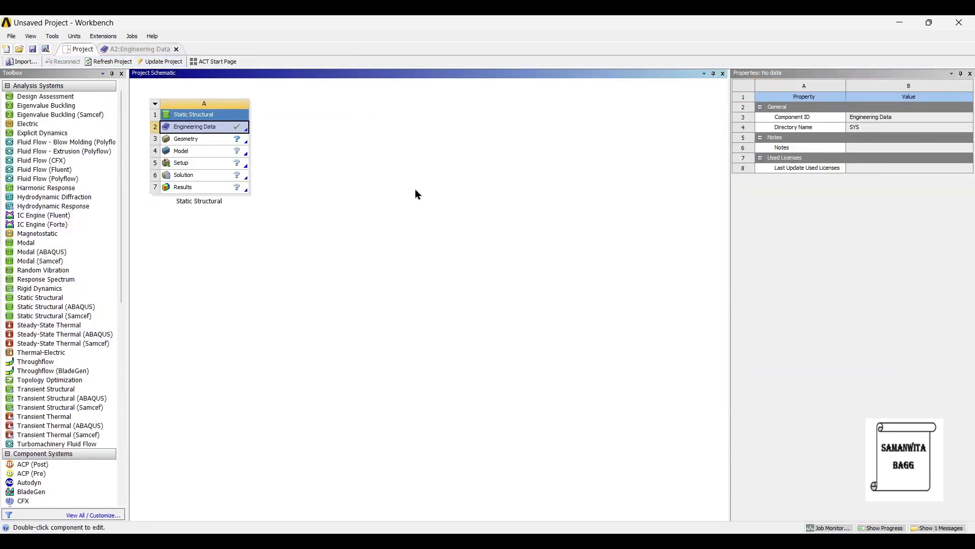
Step: Import Spanner.prt as the Static Structural system's geometry
left_click(186, 138)
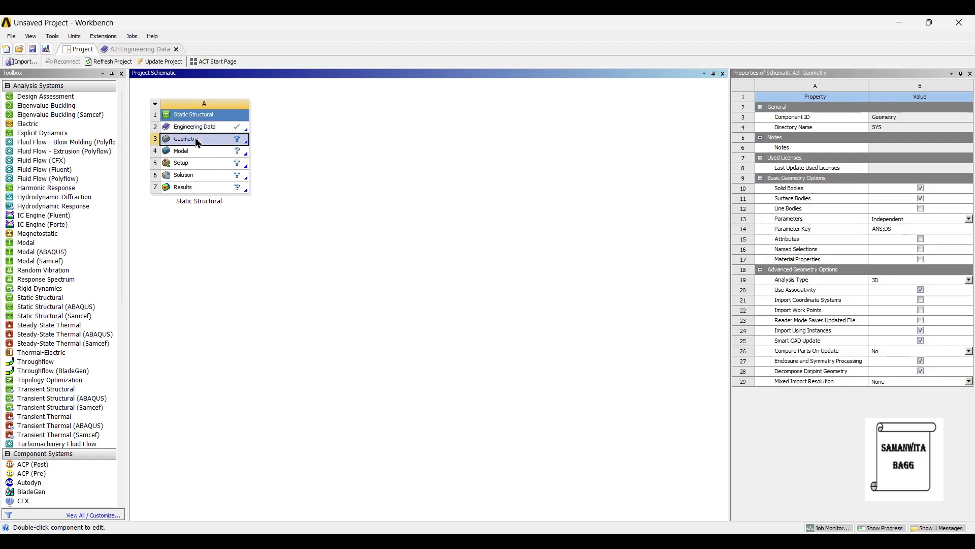
right_click(196, 138)
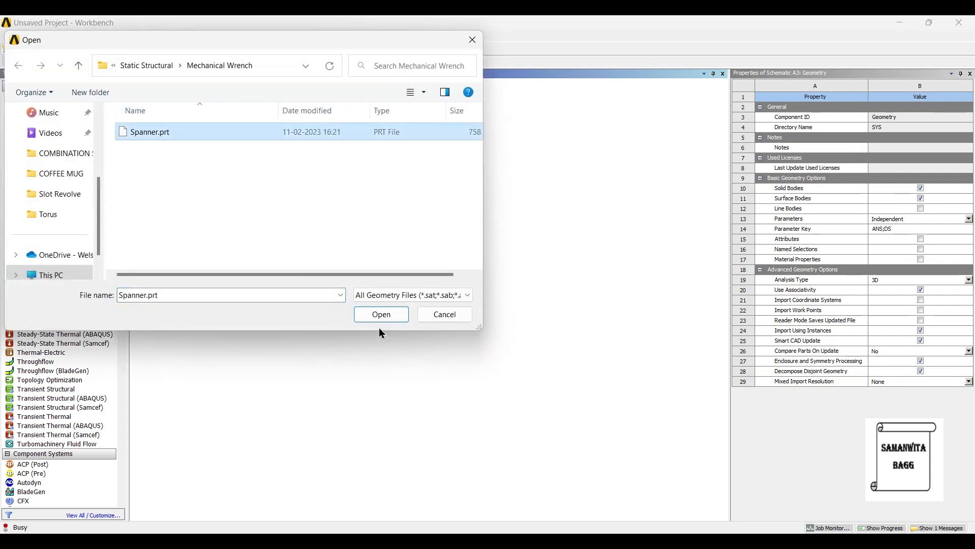
left_click(381, 314)
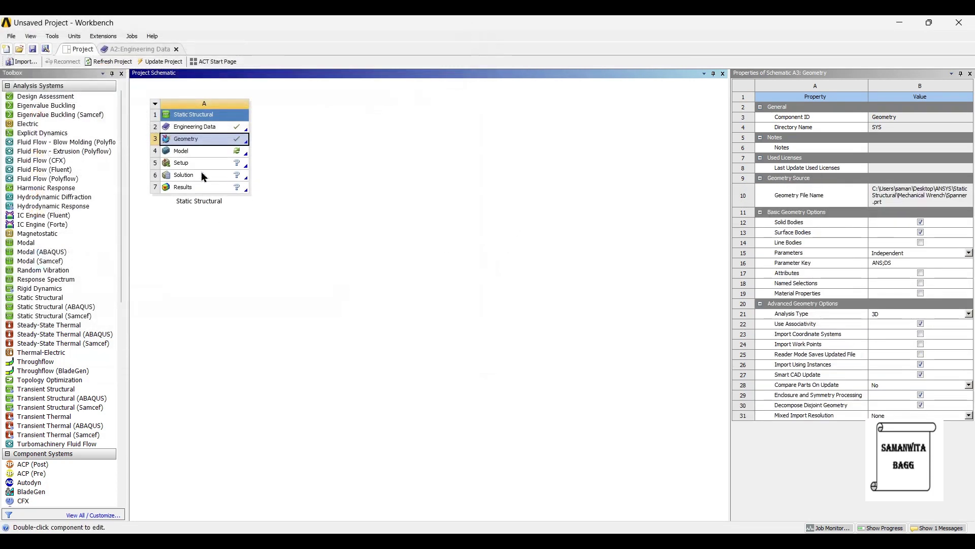
mouse_move(194, 155)
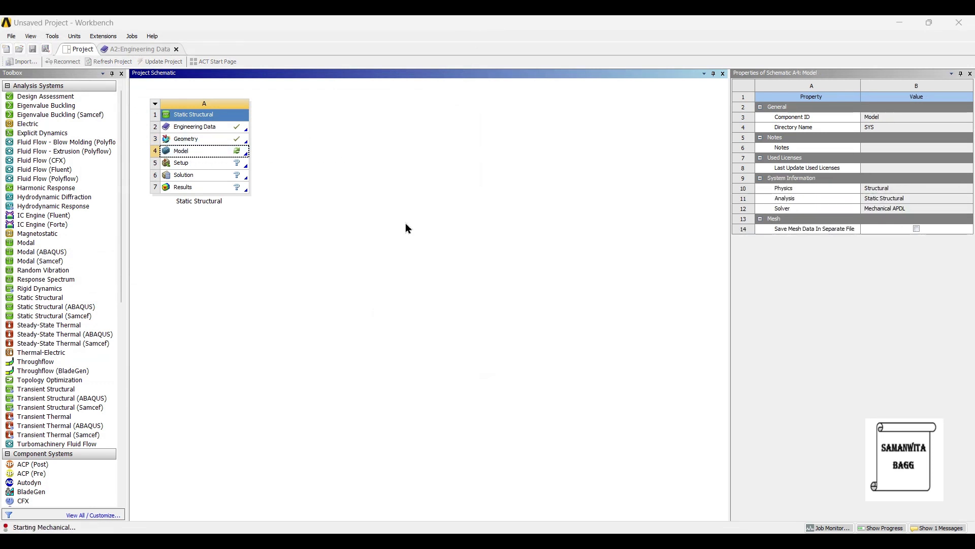
Step: Open the model in Mechanical and set Part 1's material to Stainless Steel
double_click(180, 150)
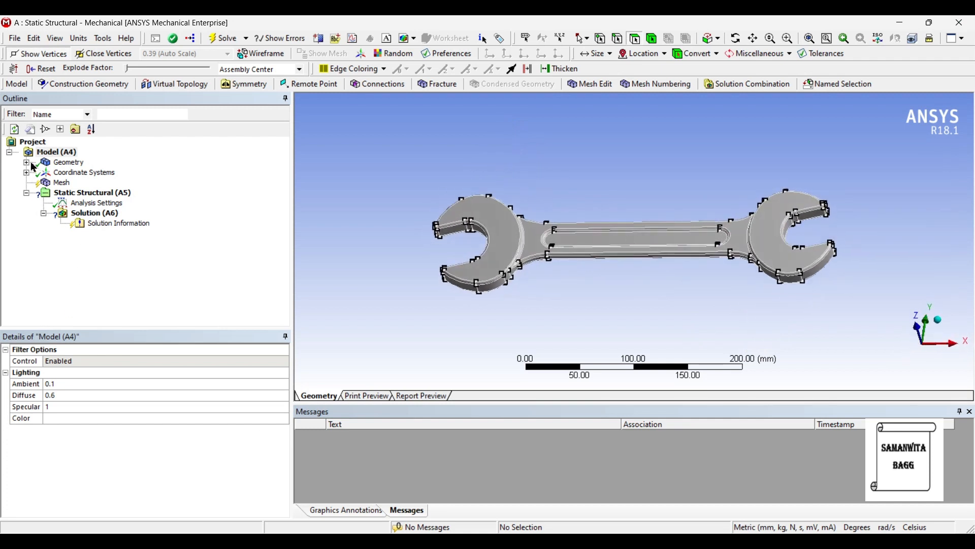
left_click(27, 162)
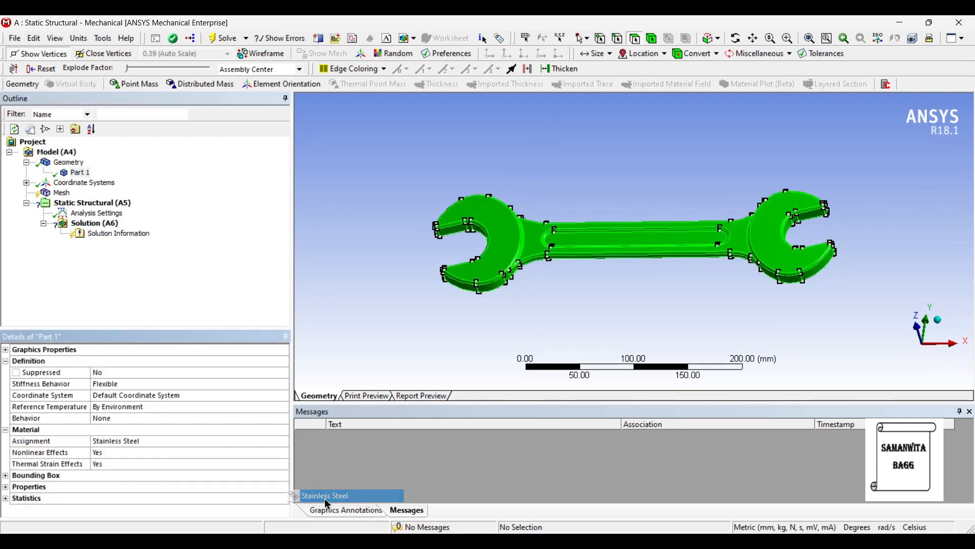
left_click(61, 193)
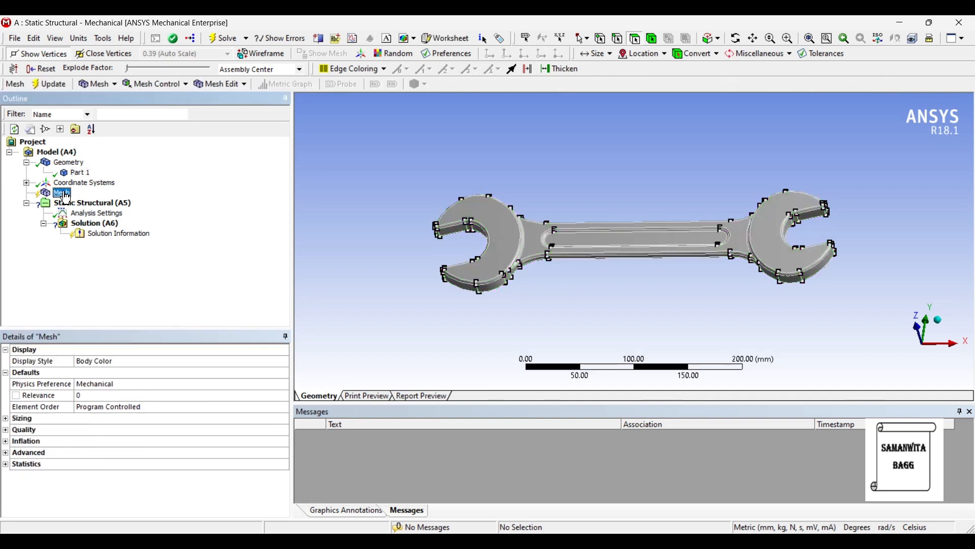
Step: Set the mesh Relevance Center to Fine and generate the wrench mesh
left_click(5, 418)
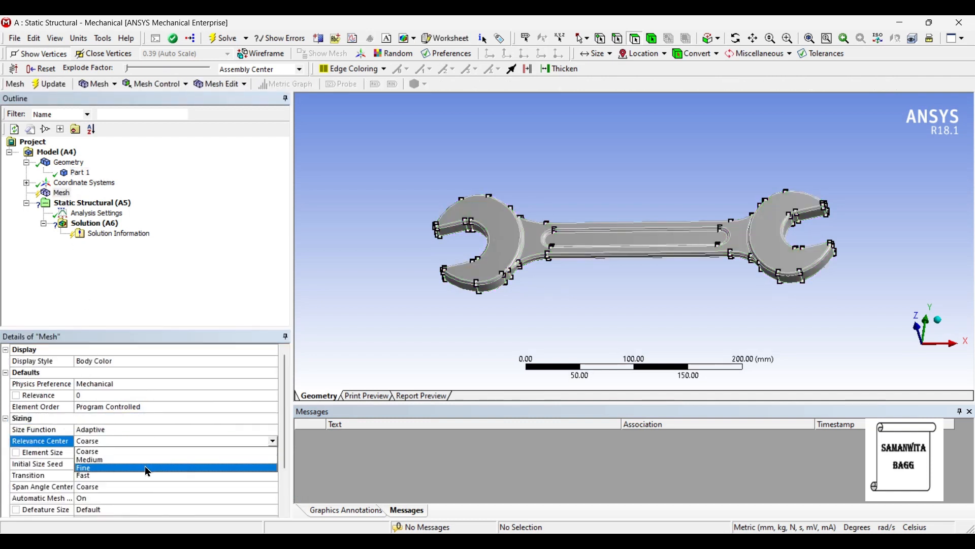
left_click(83, 467)
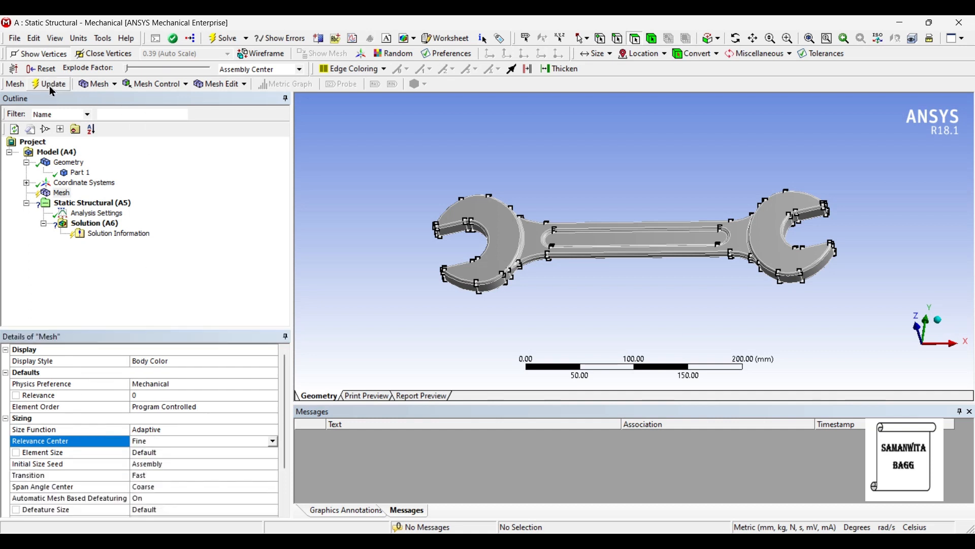
left_click(49, 84)
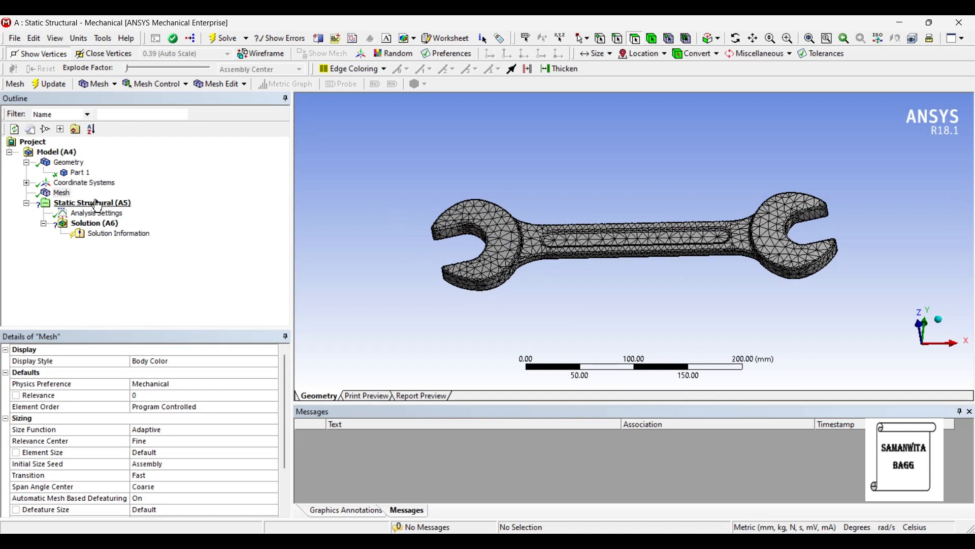
Step: Insert a Fixed Support on the four inner faces of the right jaw
right_click(91, 202)
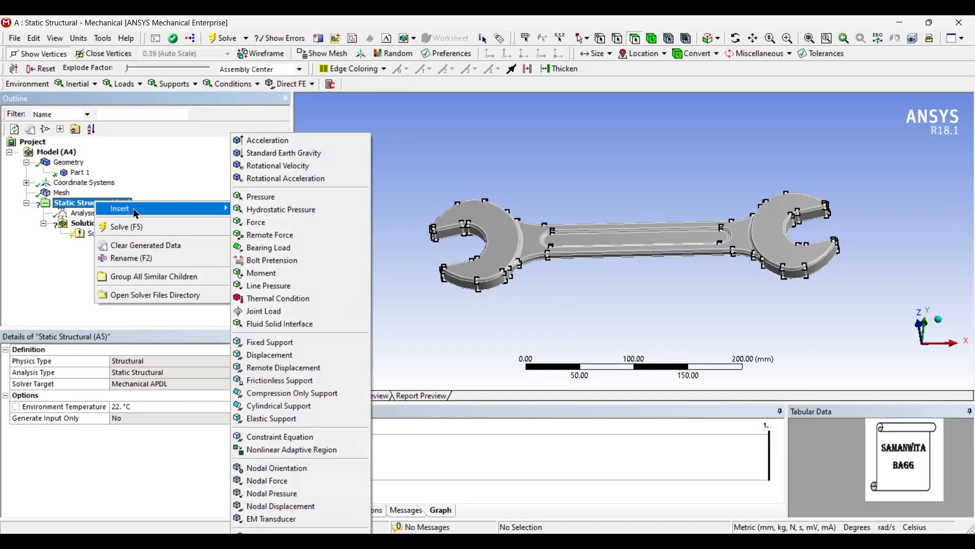
left_click(269, 342)
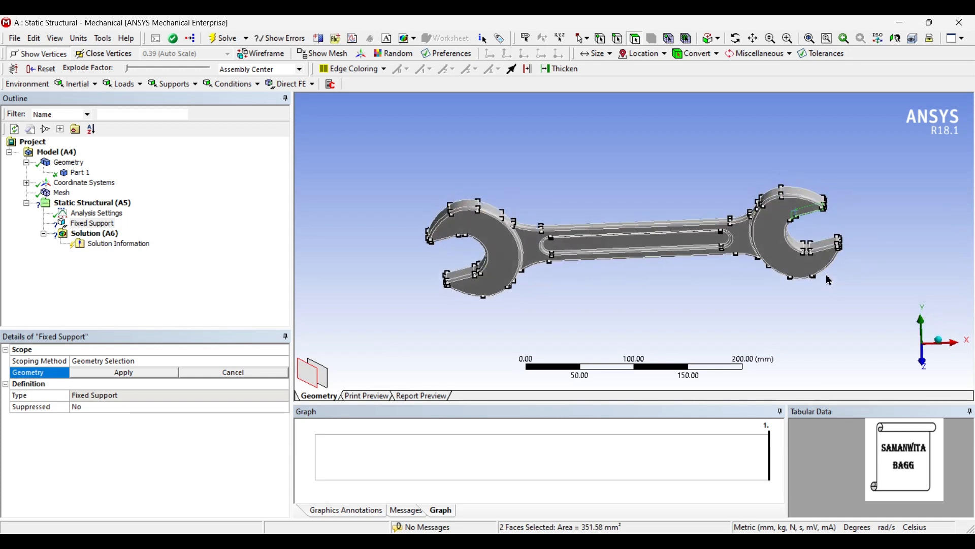
left_click(859, 248)
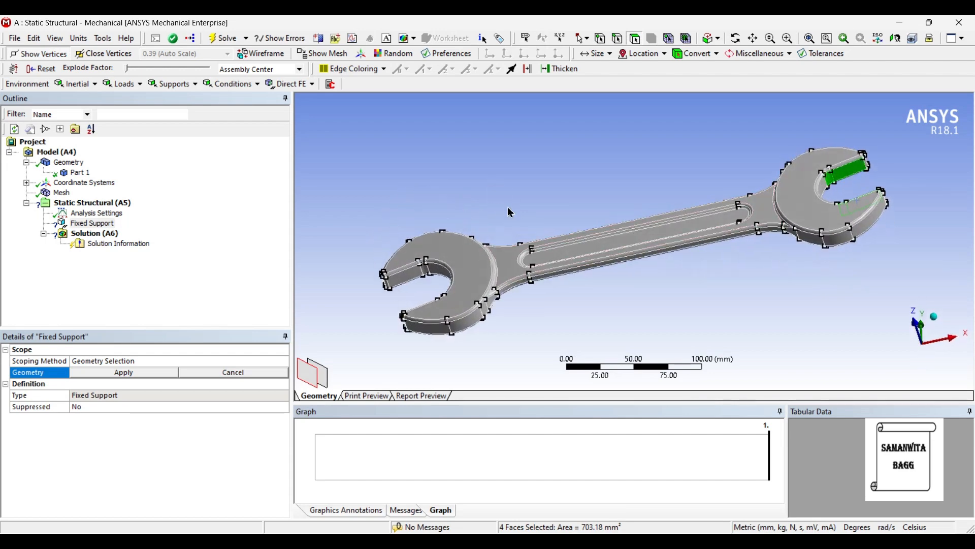
left_click(123, 372)
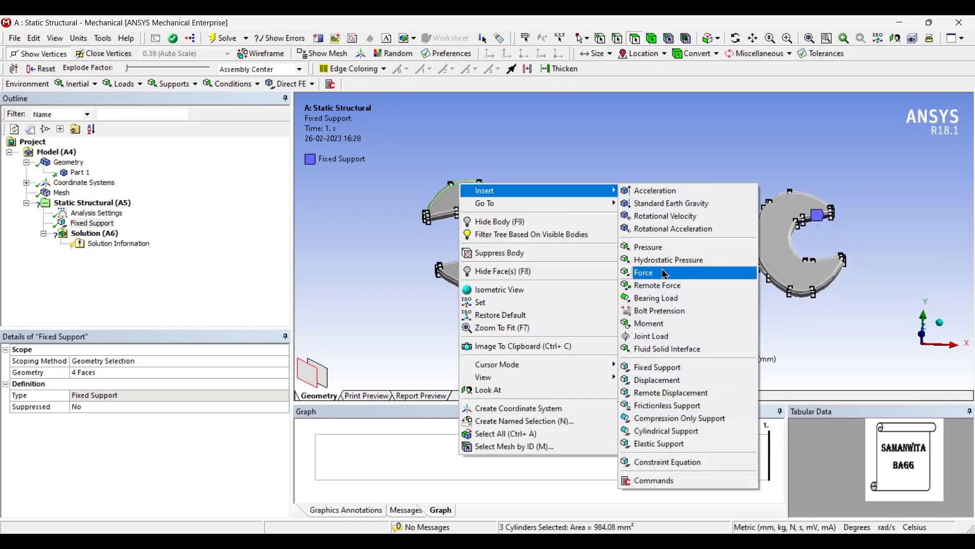
Step: Apply a force defined by components, 50 N in Y, to the left jaw's three faces
left_click(643, 273)
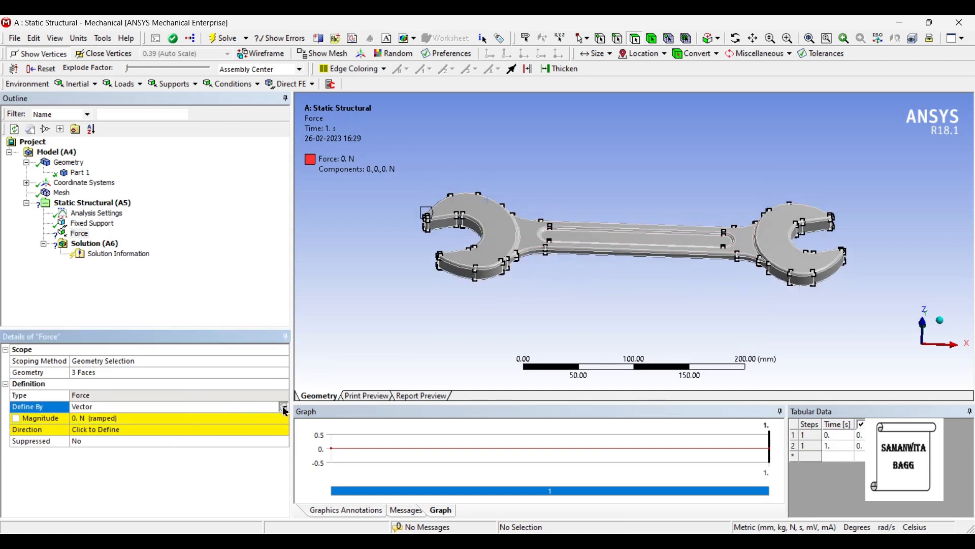
left_click(280, 406)
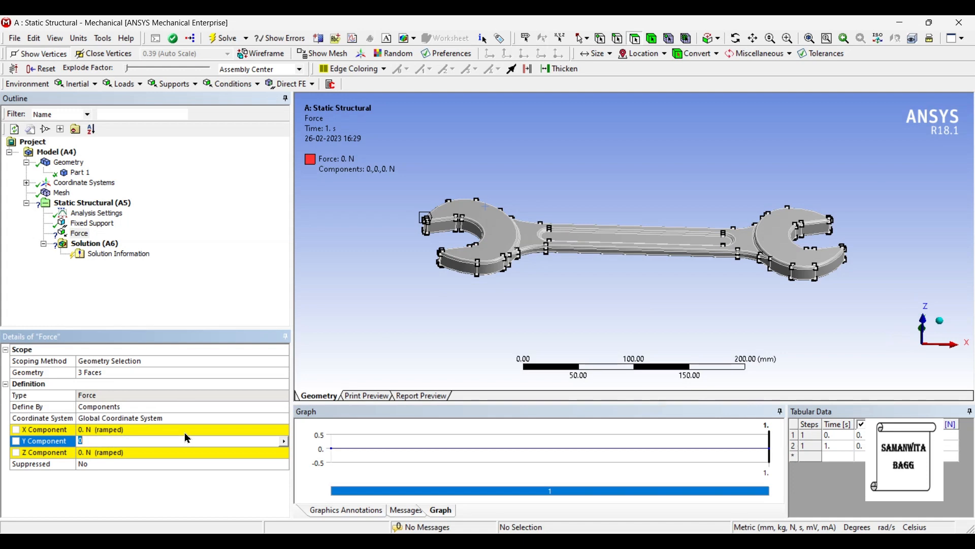
type("50. N  (ramped")
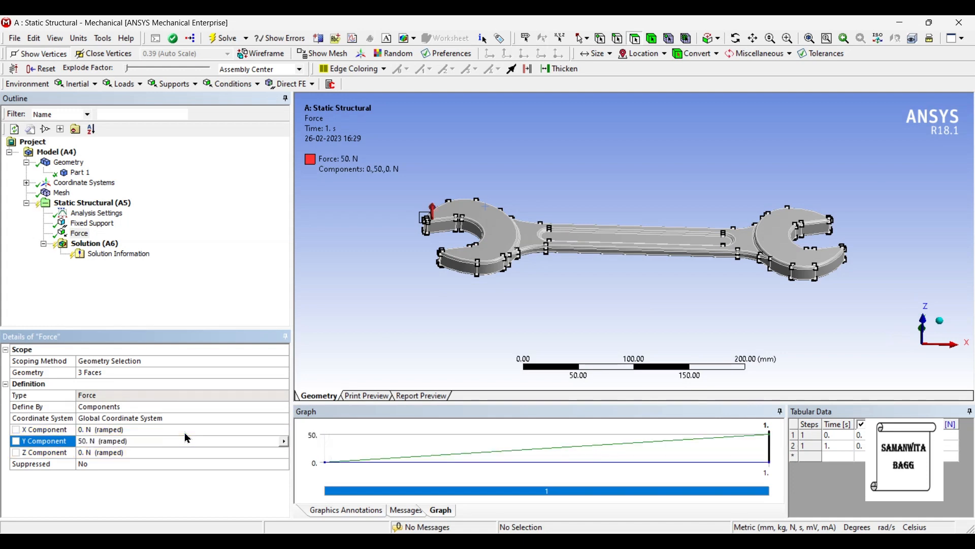
left_click(89, 244)
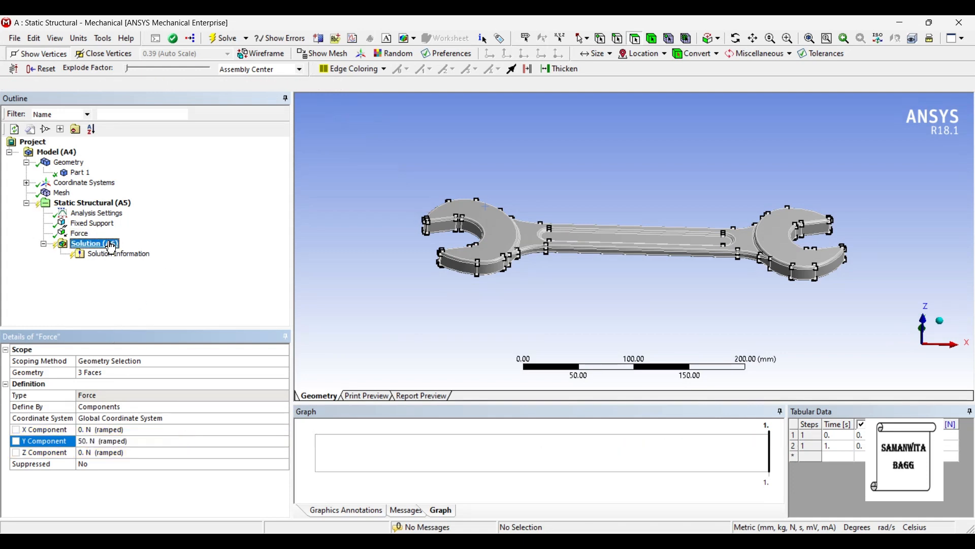
Step: Add a directional deformation result oriented along the Y axis
right_click(94, 243)
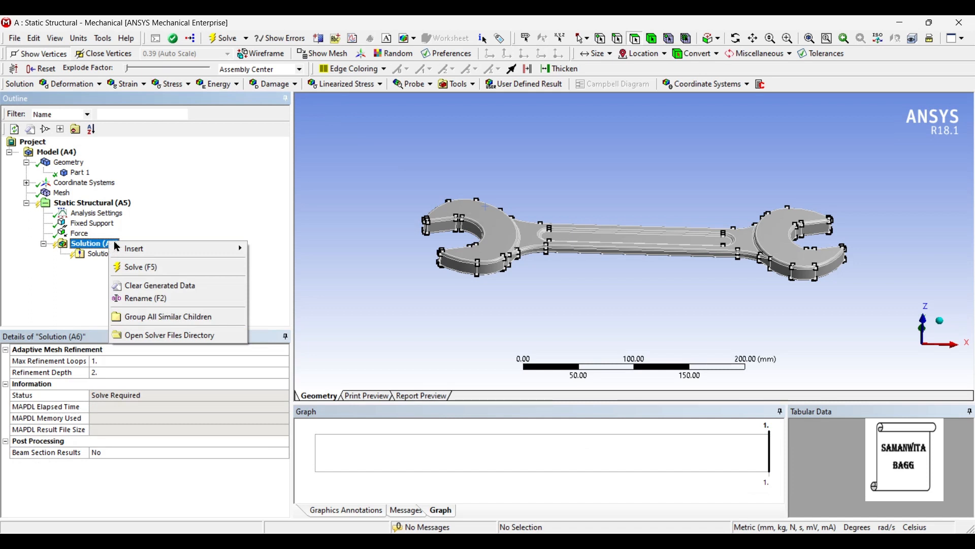
mouse_move(282, 261)
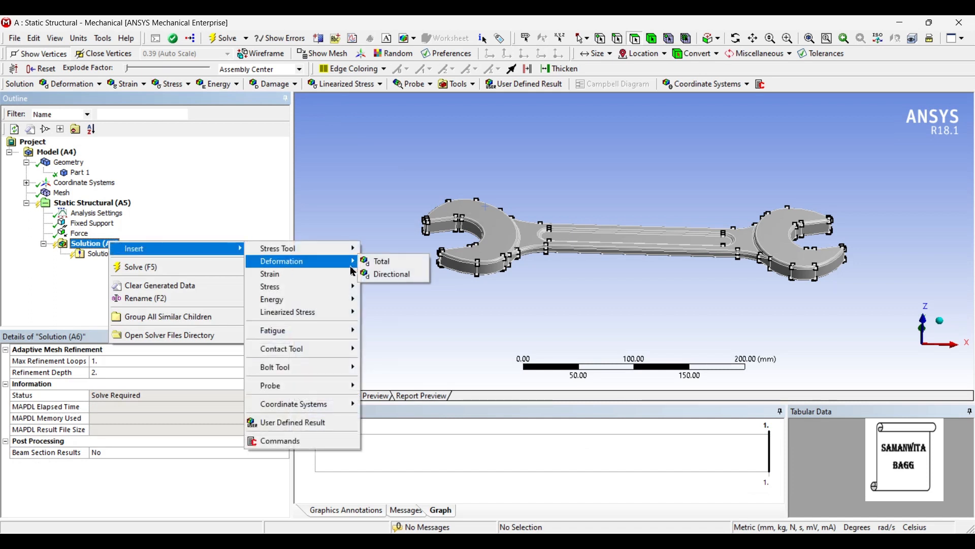
left_click(381, 261)
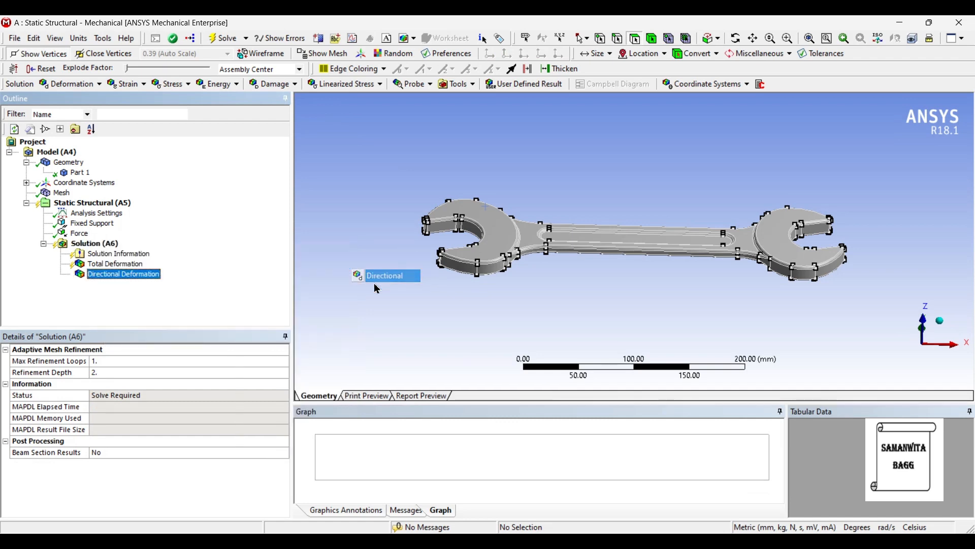
left_click(123, 274)
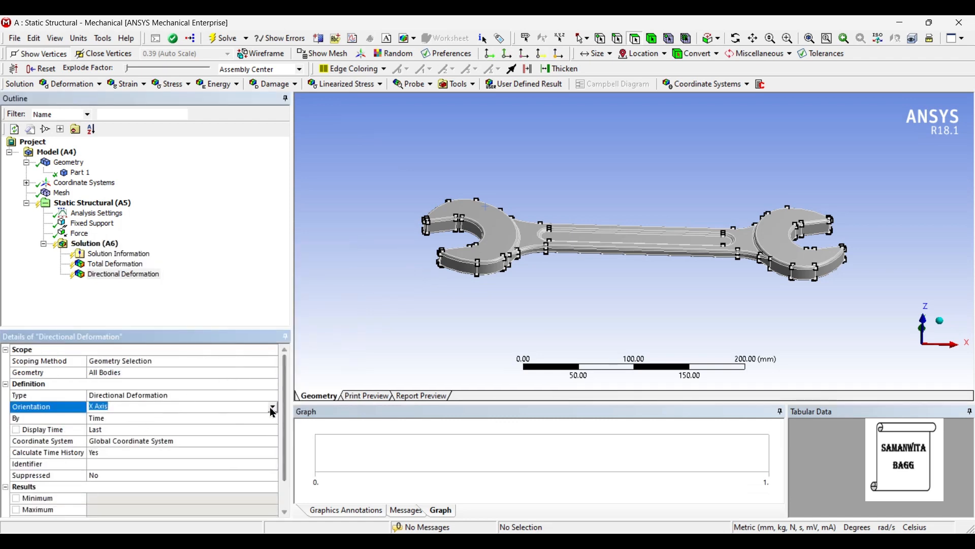
left_click(272, 406)
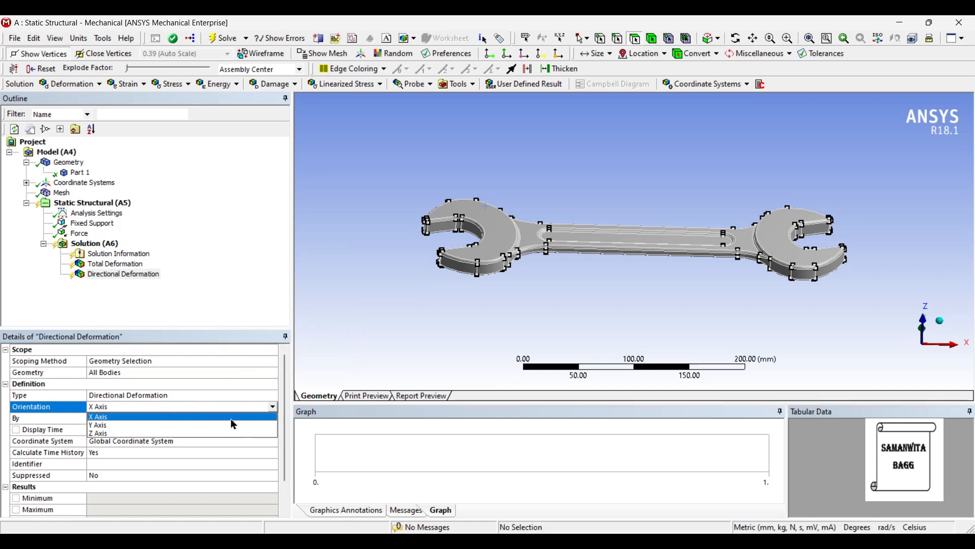
left_click(97, 424)
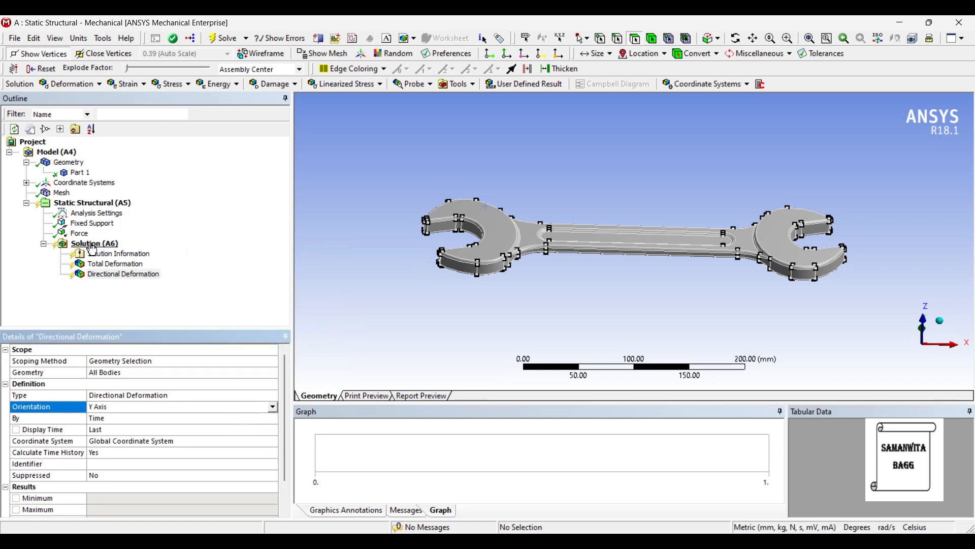
Step: Insert Equivalent Elastic Strain, Equivalent Stress and a Max Equivalent Stress tool
right_click(94, 243)
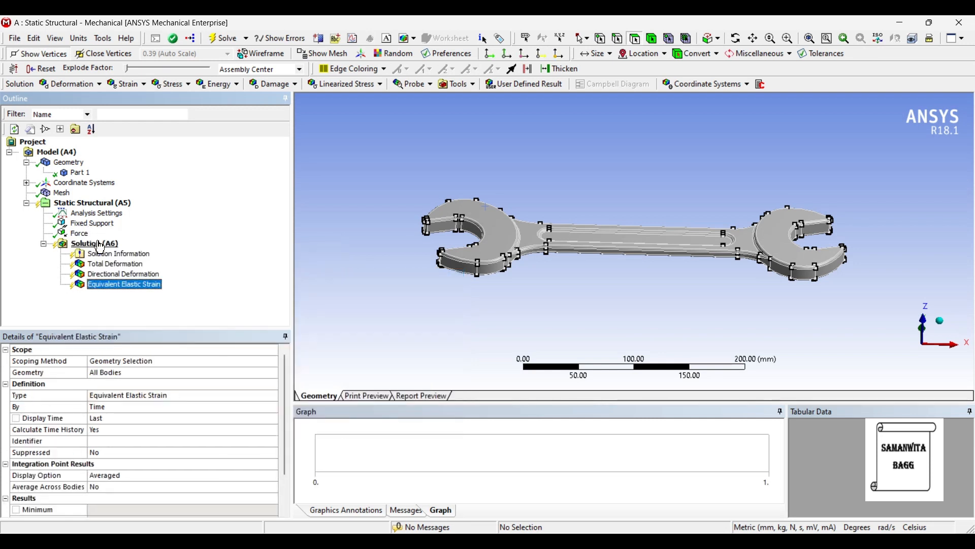
right_click(88, 243)
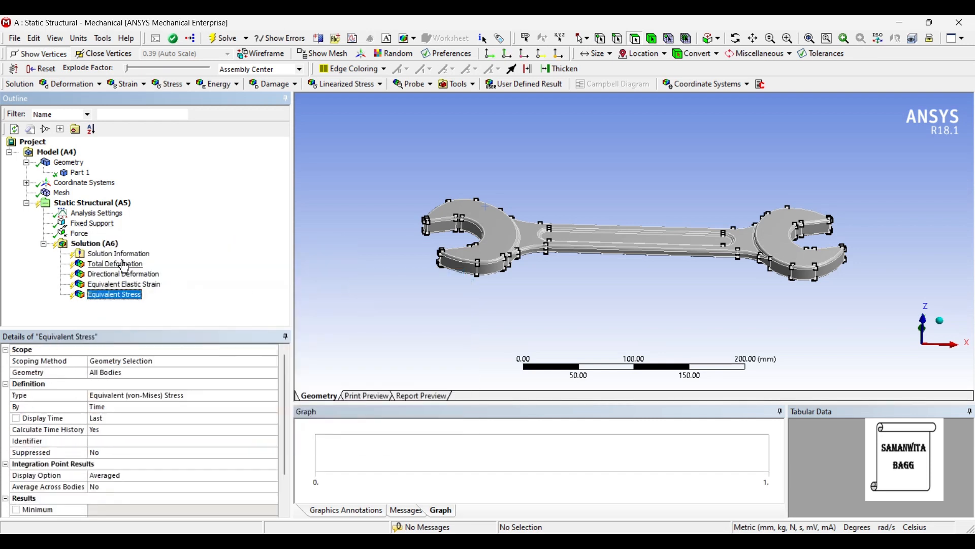
right_click(91, 243)
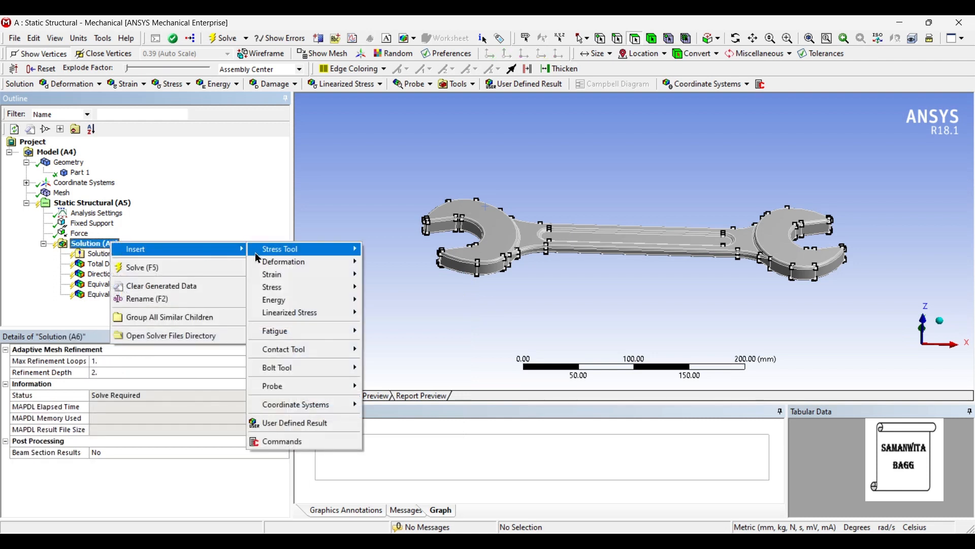
mouse_move(275, 331)
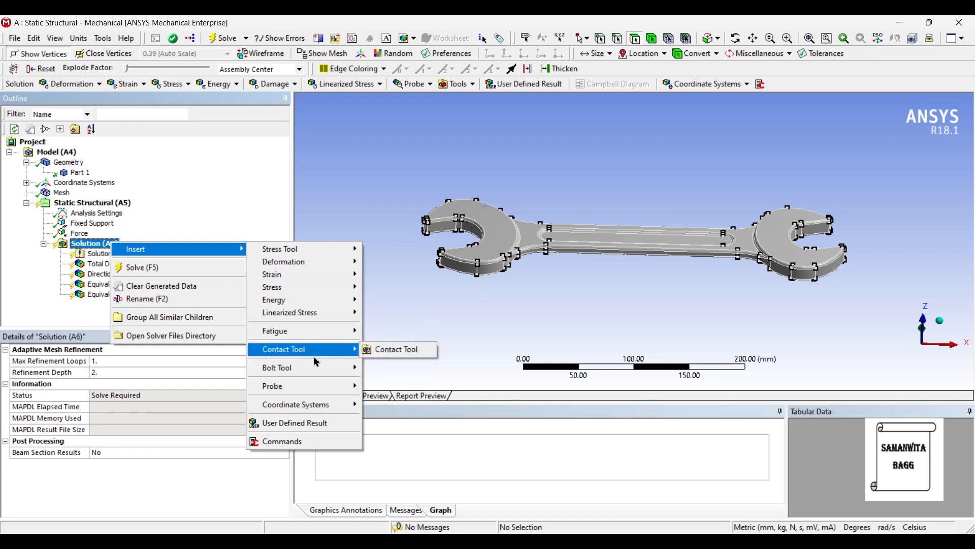
mouse_move(286, 386)
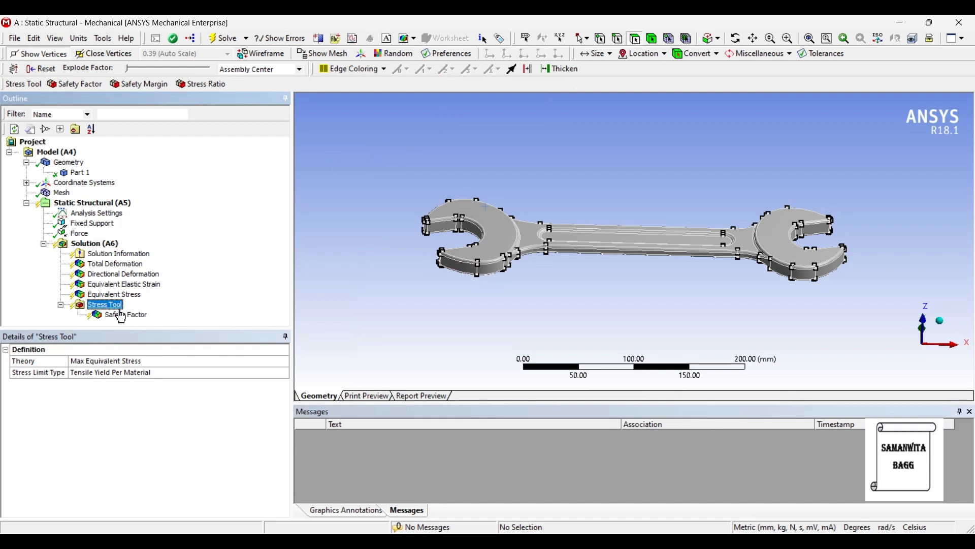
Step: Solve the wrench model and display Total Deformation, peaking at 0.061823 mm
left_click(94, 243)
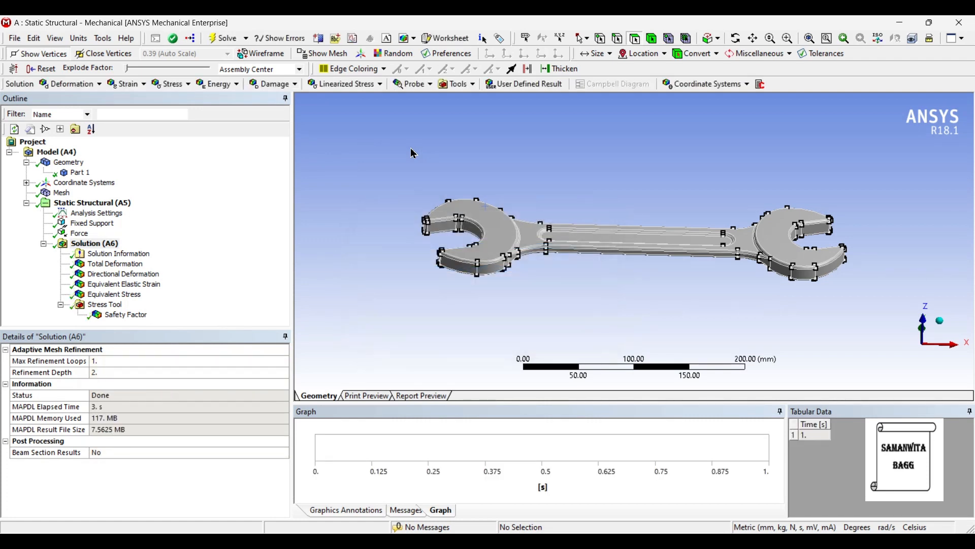
mouse_move(409, 151)
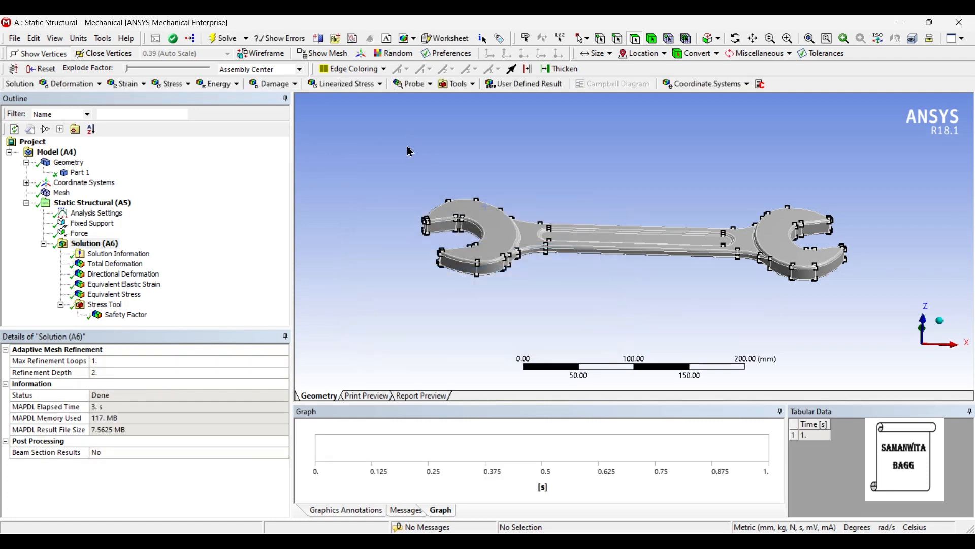
left_click(114, 264)
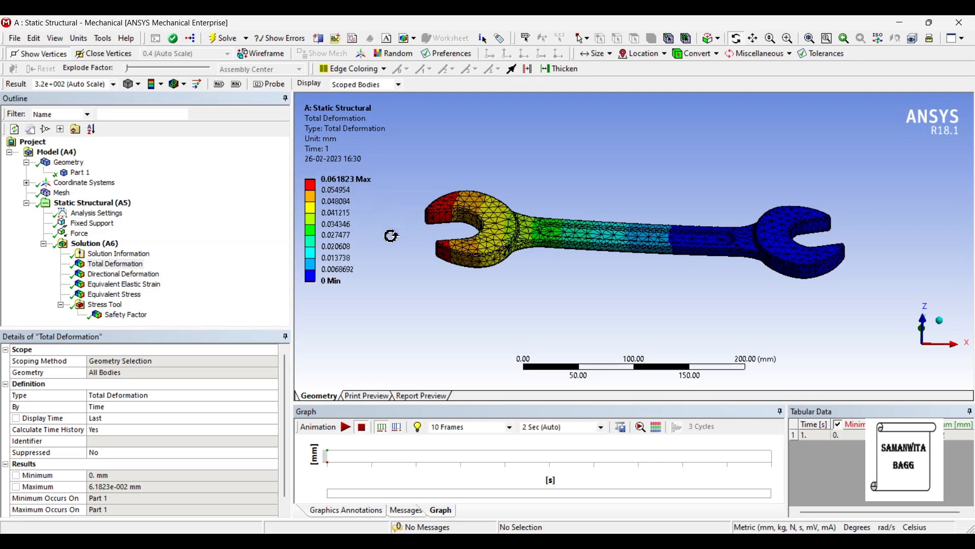
mouse_move(485, 267)
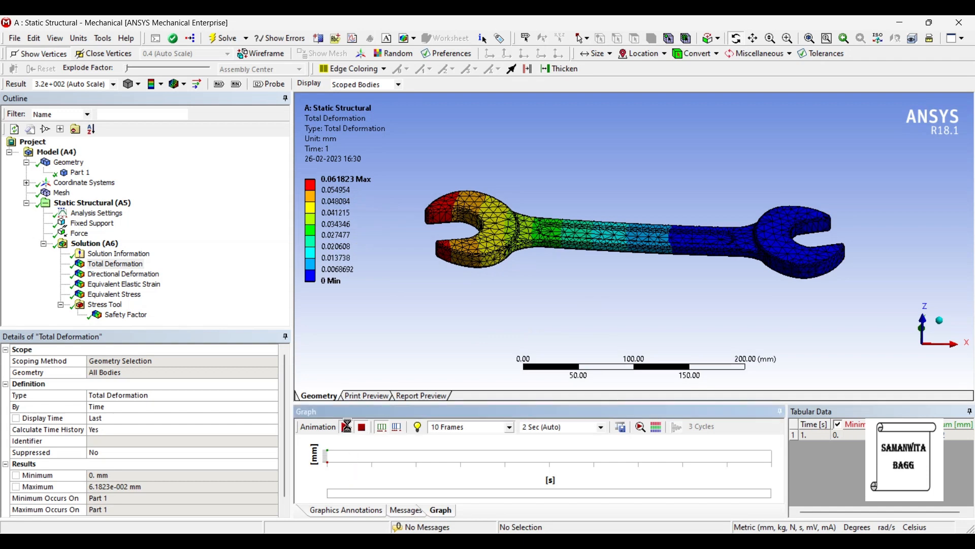
Step: Animate the total and Y-axis deformation results, then animate equivalent elastic strain
left_click(346, 427)
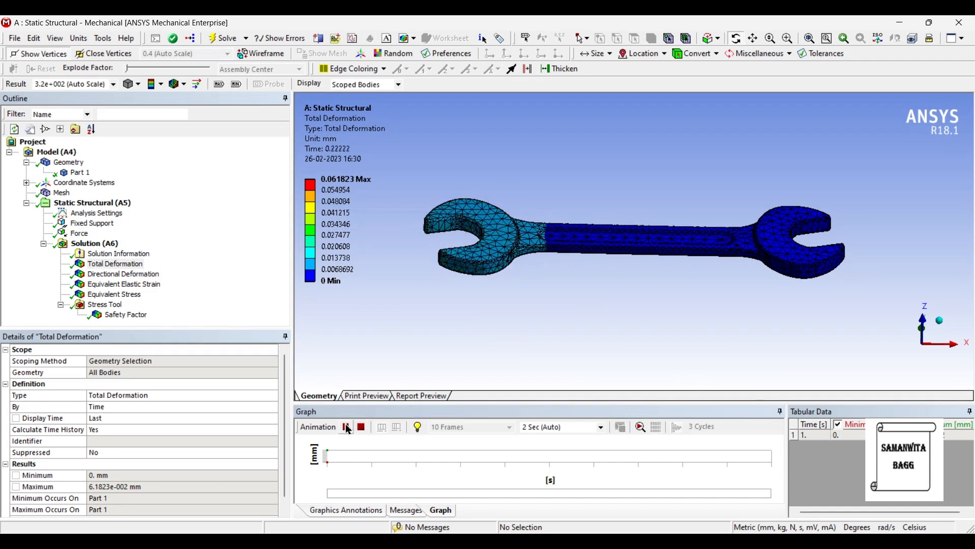
left_click(346, 426)
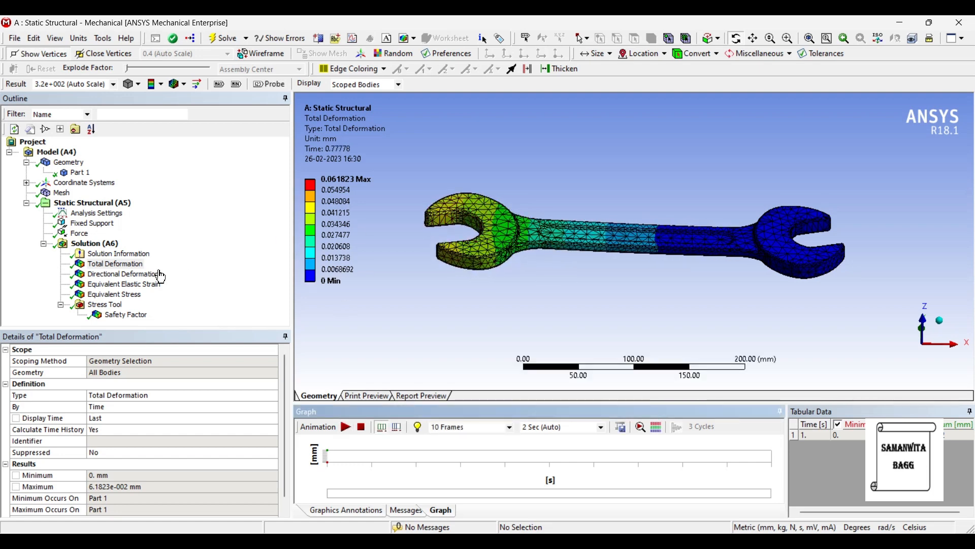
left_click(122, 274)
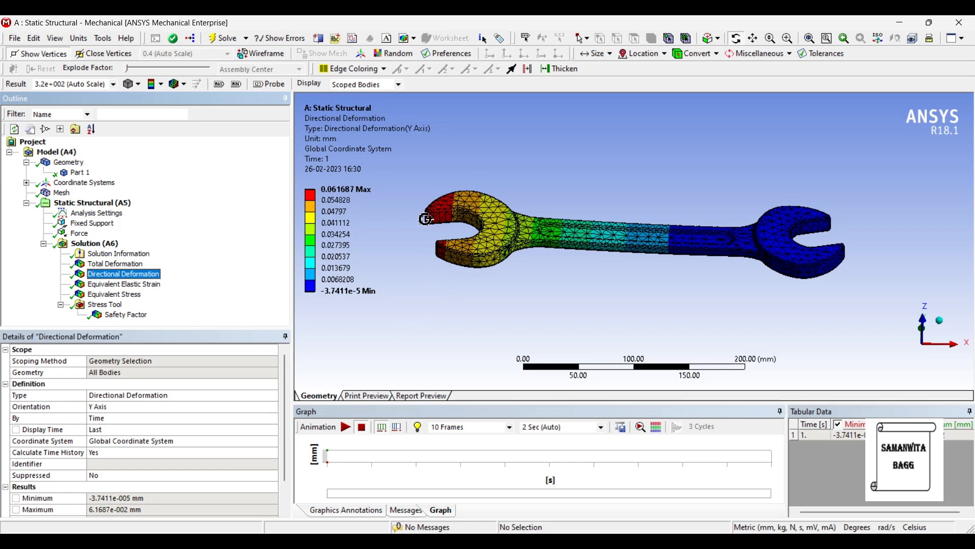
mouse_move(287, 251)
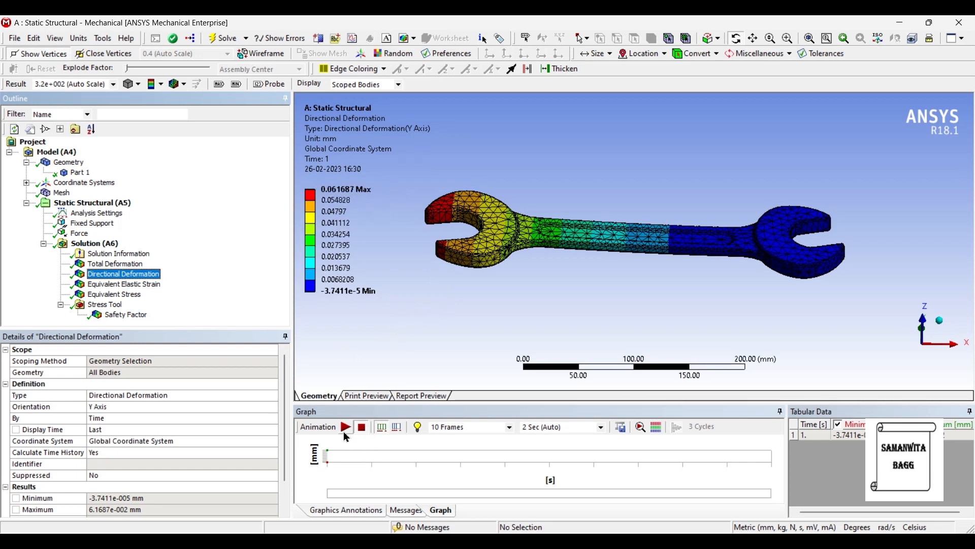
left_click(345, 427)
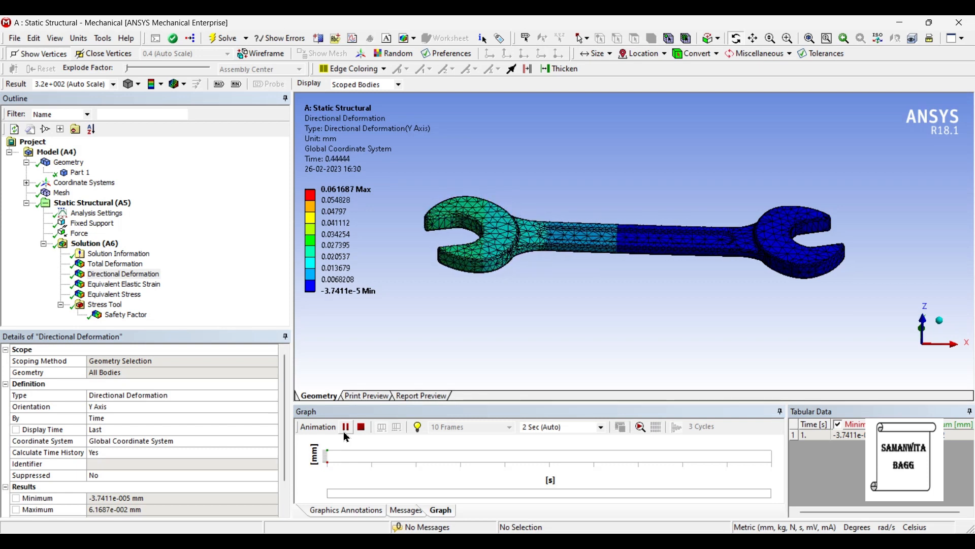
left_click(347, 427)
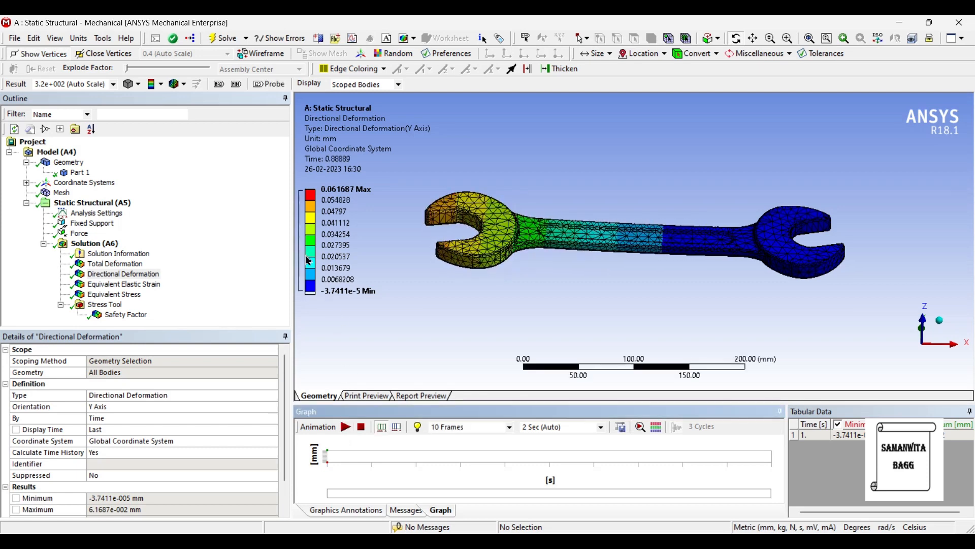
left_click(123, 284)
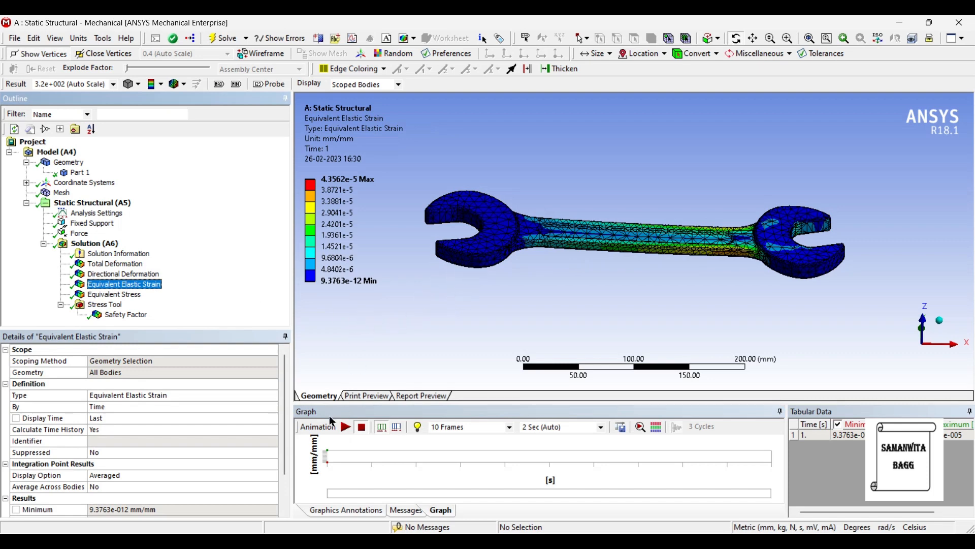
left_click(346, 427)
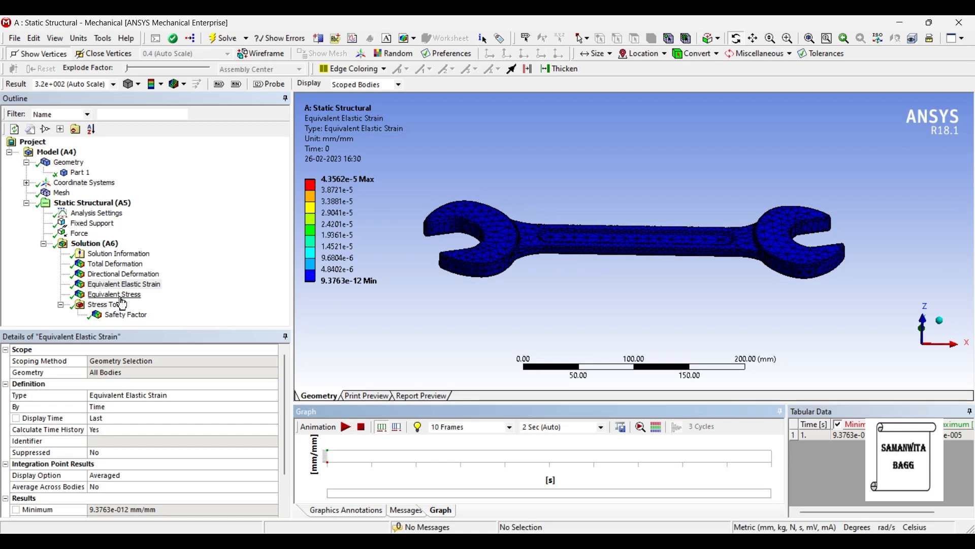
Step: Animate the equivalent stress contour (8.40 MPa peak), then show the safety factor of 15
left_click(114, 294)
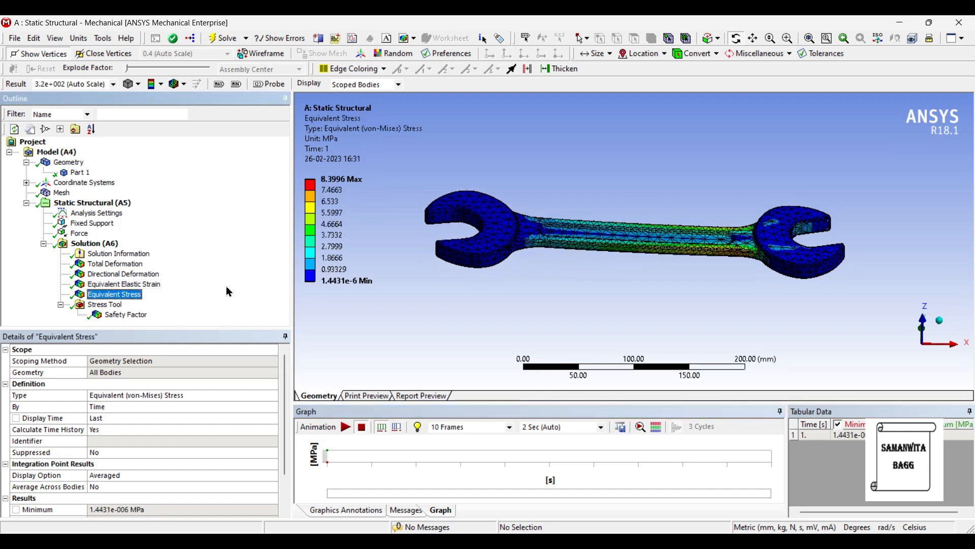
left_click(347, 426)
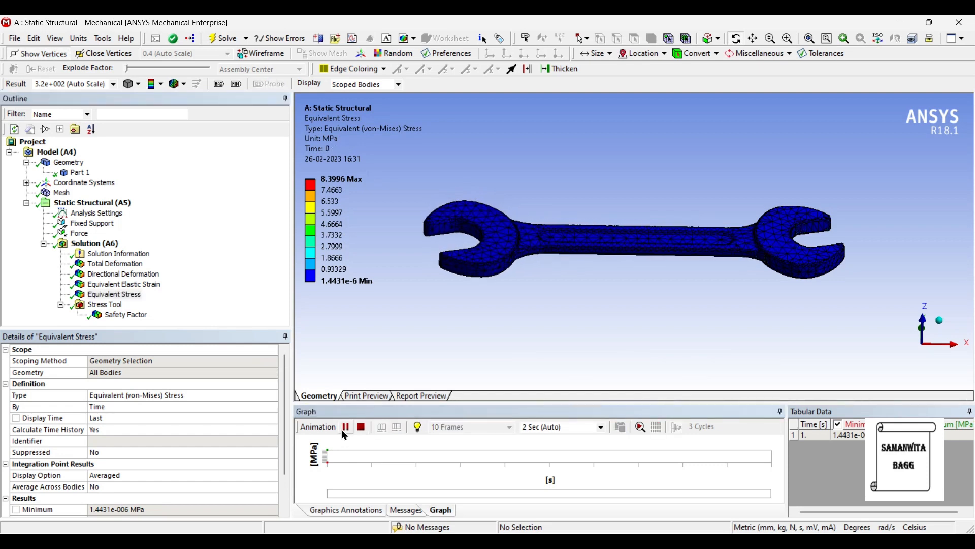
left_click(345, 427)
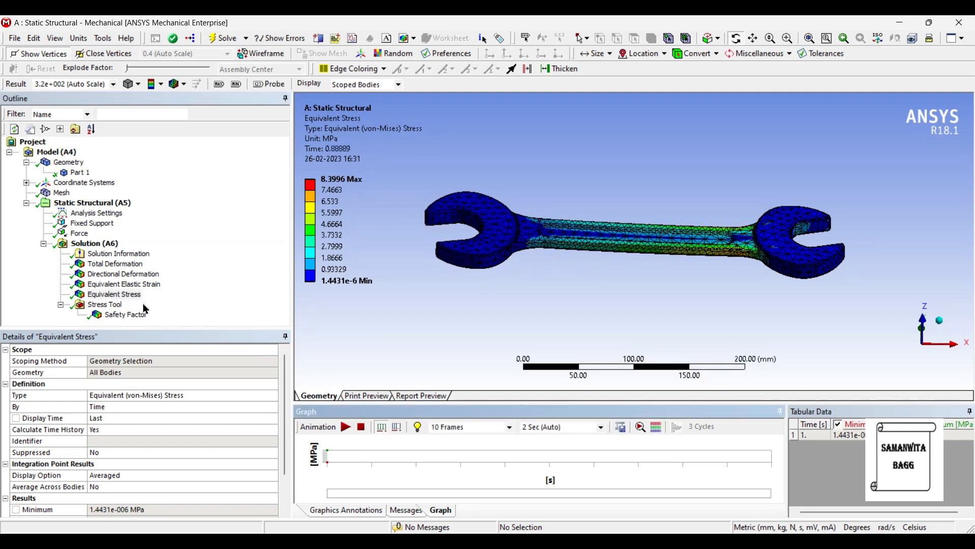
left_click(126, 314)
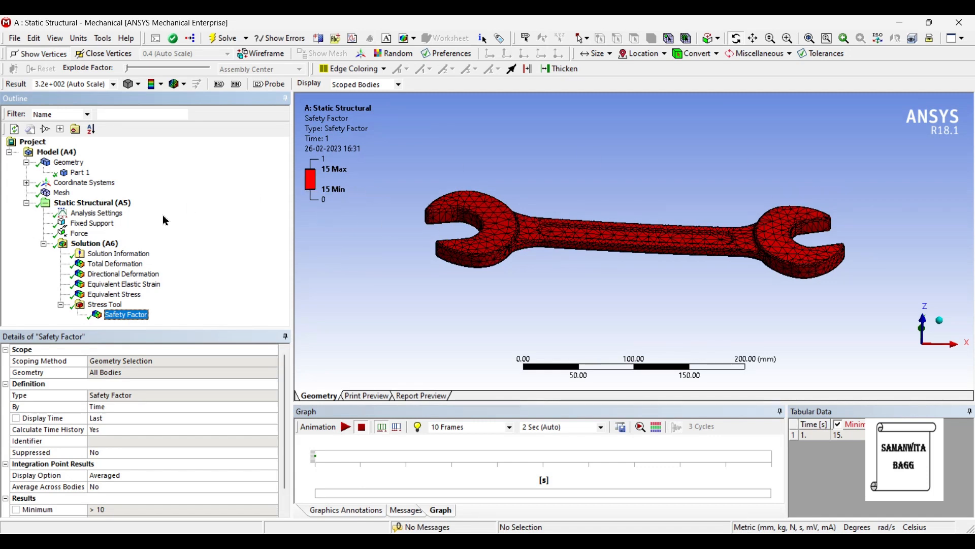
mouse_move(219, 181)
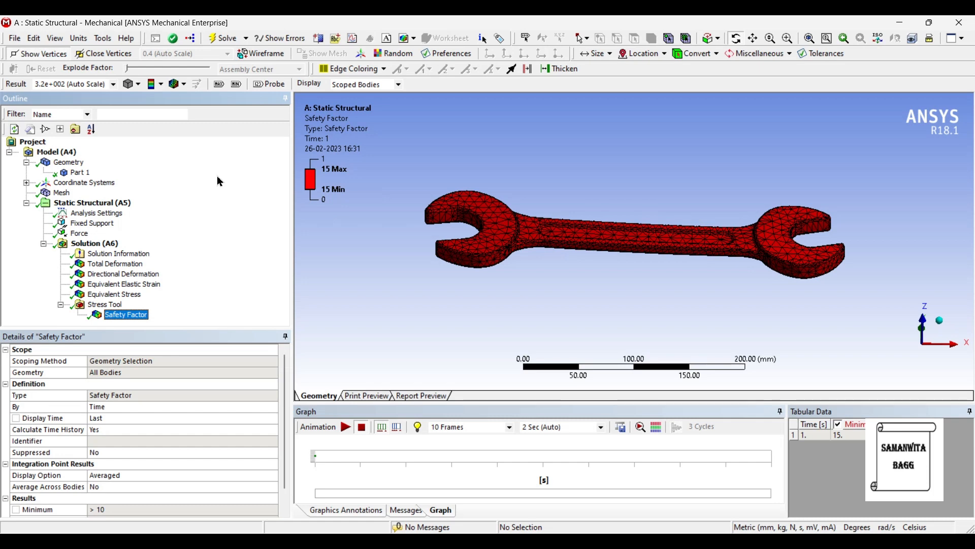
mouse_move(461, 239)
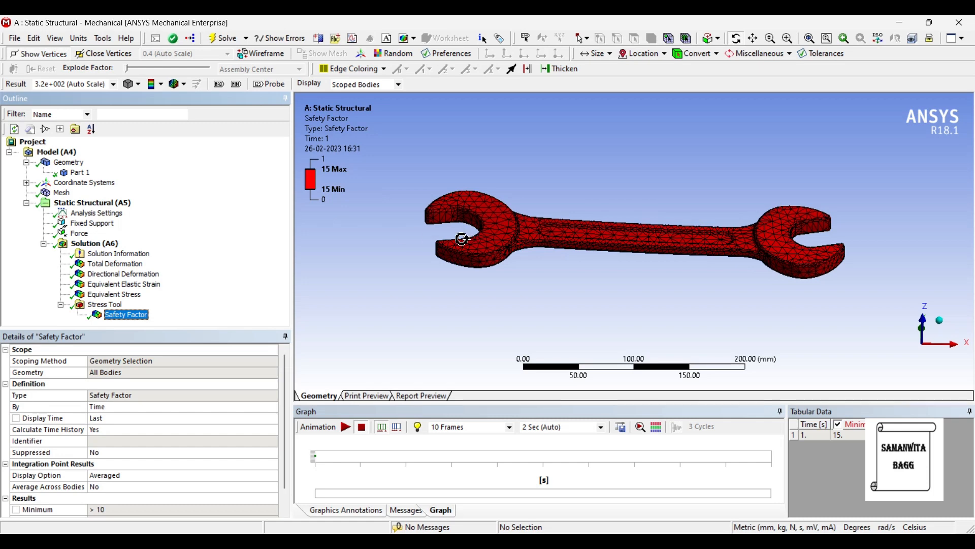
mouse_move(192, 302)
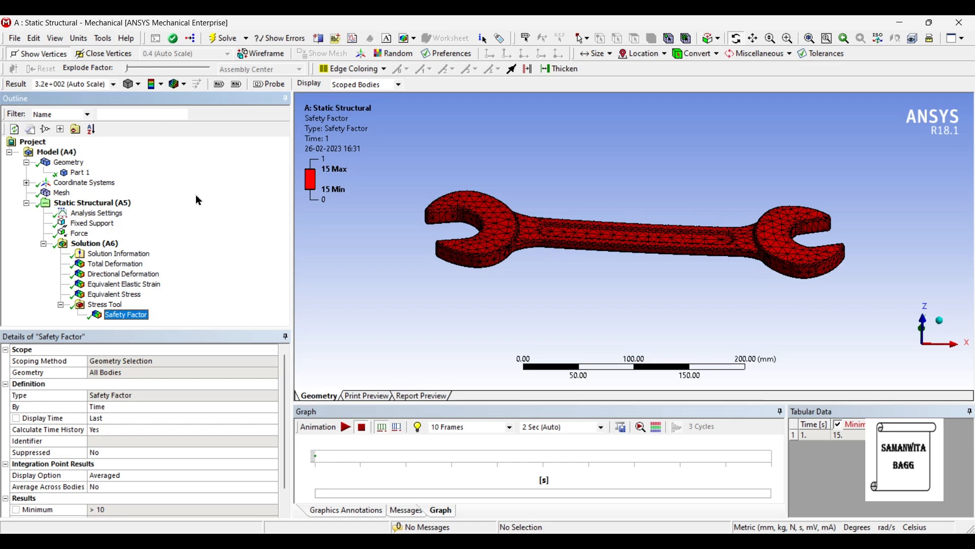
Step: Change Part 1's material assignment from Stainless Steel to Structural Steel
left_click(80, 172)
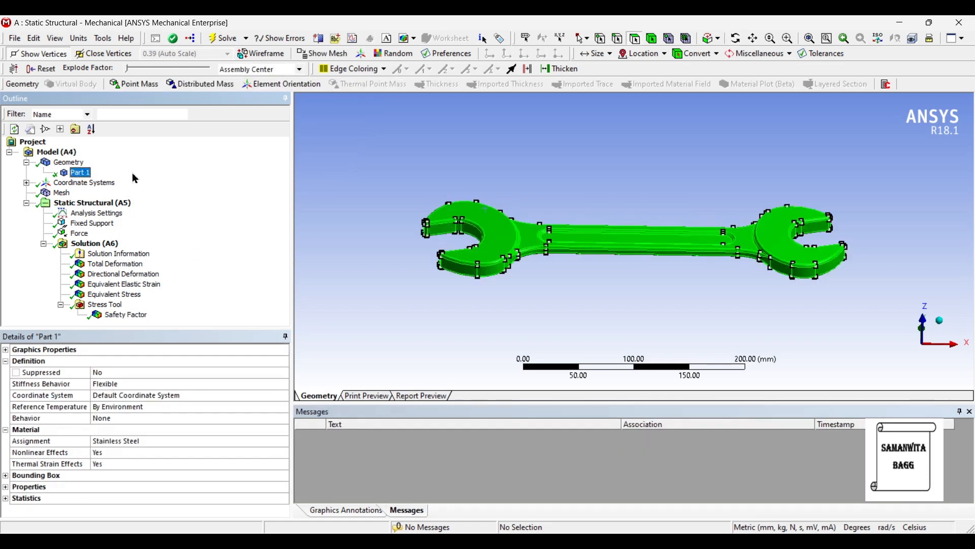
left_click(30, 441)
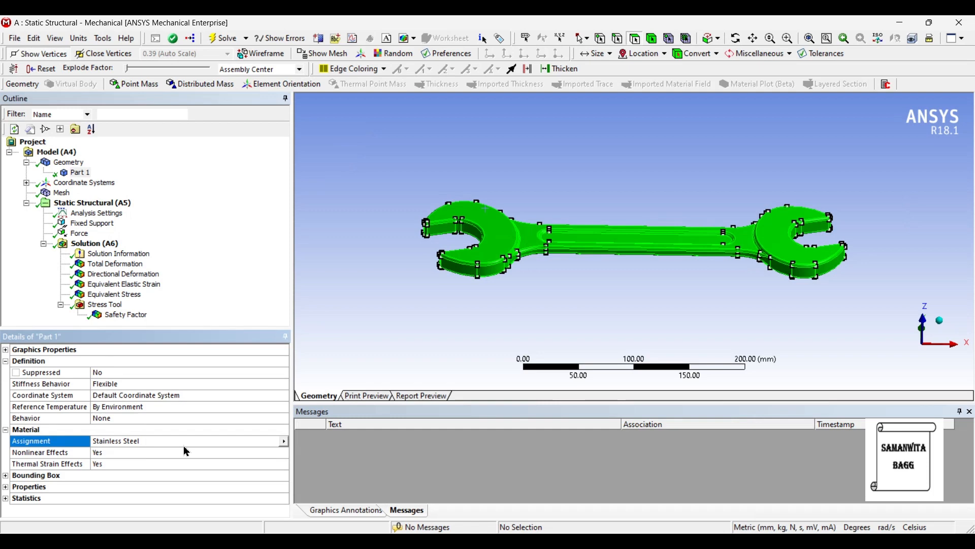
left_click(282, 440)
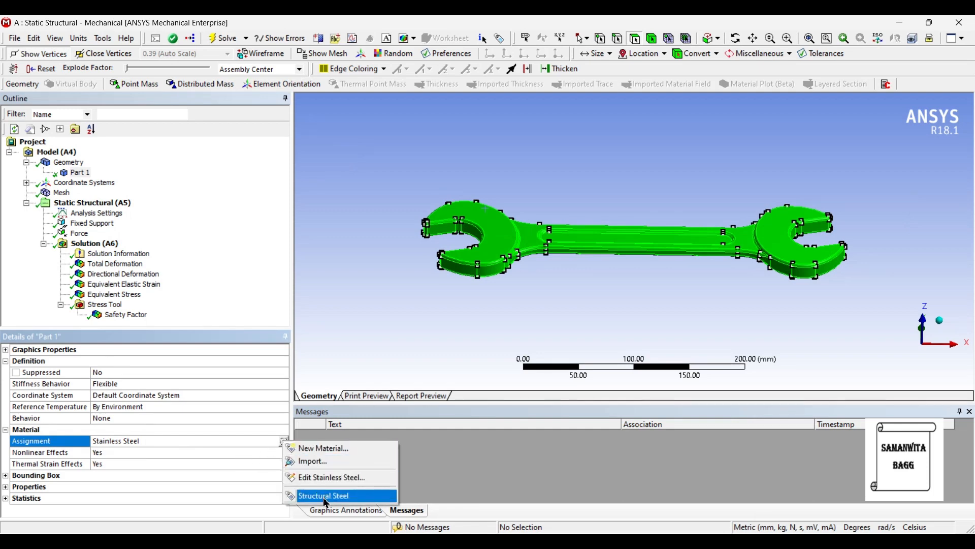
left_click(325, 495)
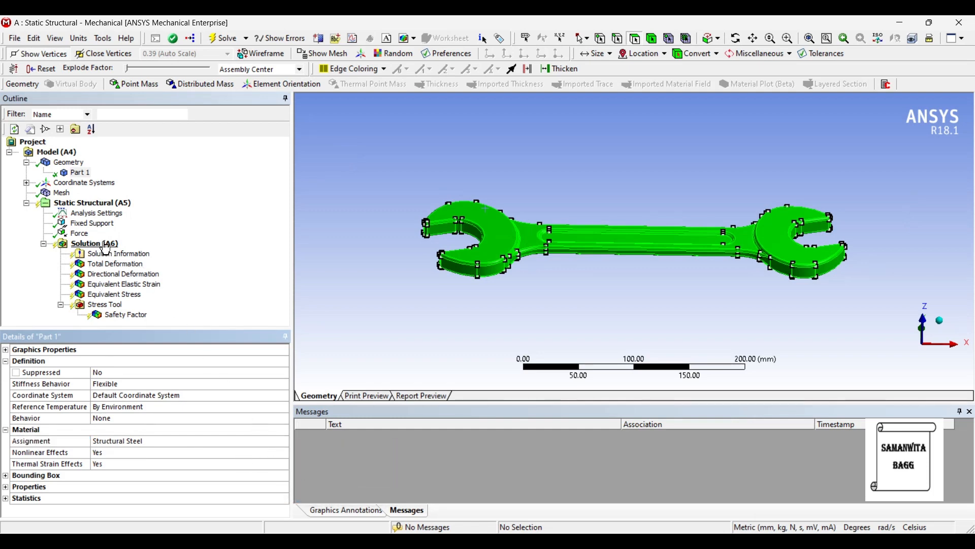
Step: Add a Fatigue Tool with a Goodman-corrected Life result and re-solve the model
left_click(456, 84)
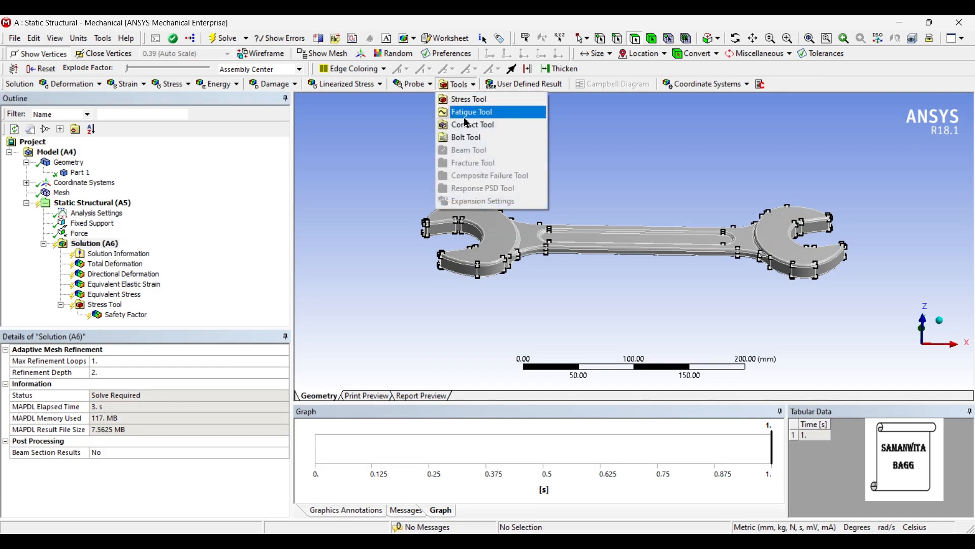
left_click(471, 111)
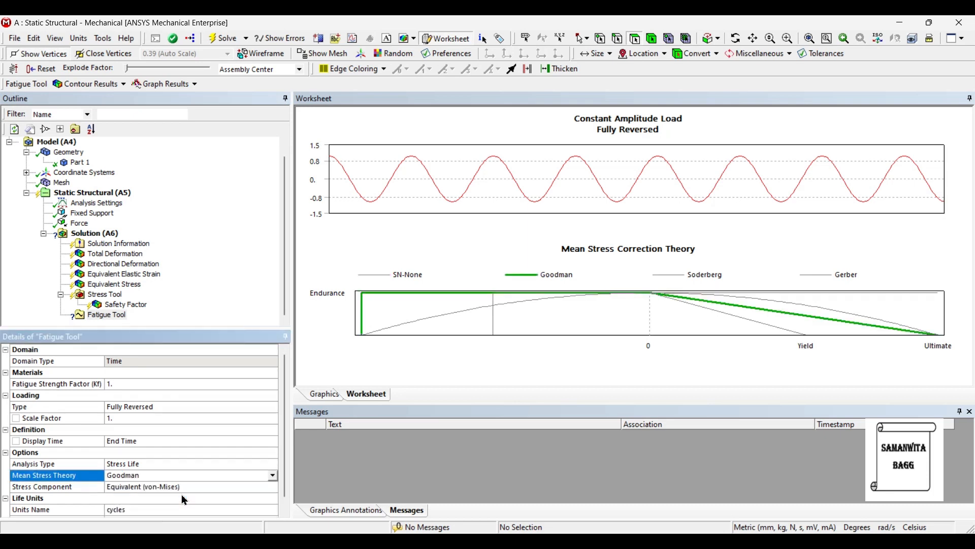
right_click(105, 314)
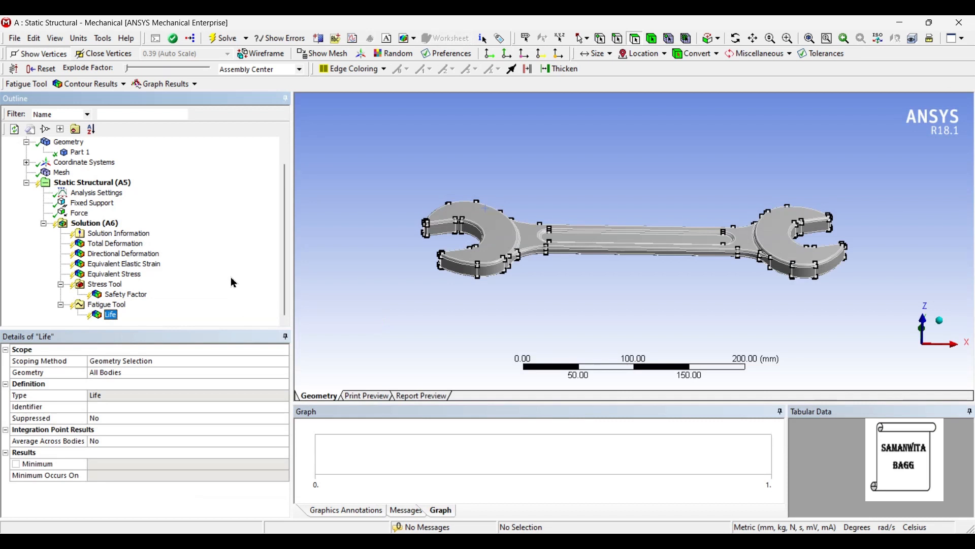
left_click(94, 223)
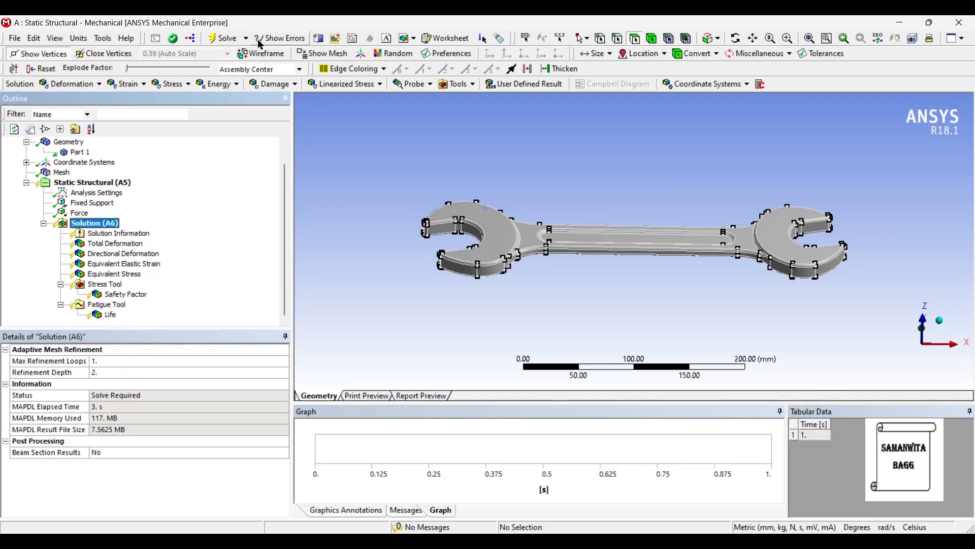
left_click(223, 37)
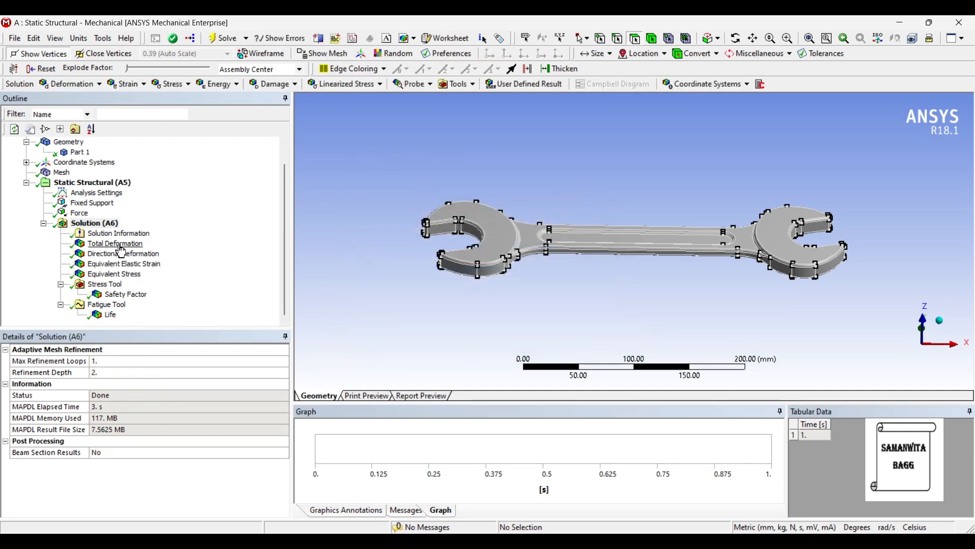
Step: Animate total deformation (0.0597 mm peak) and view the directional deformation
left_click(115, 243)
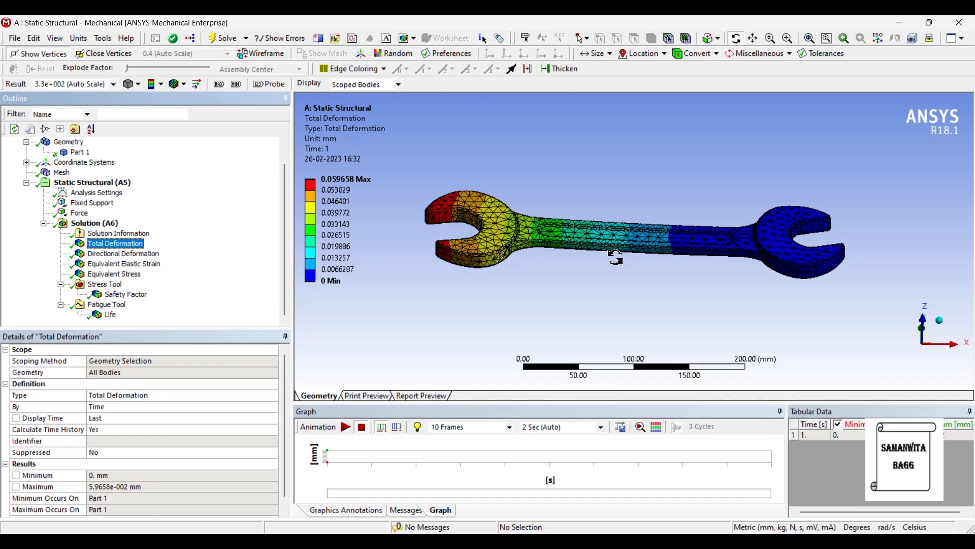
mouse_move(368, 378)
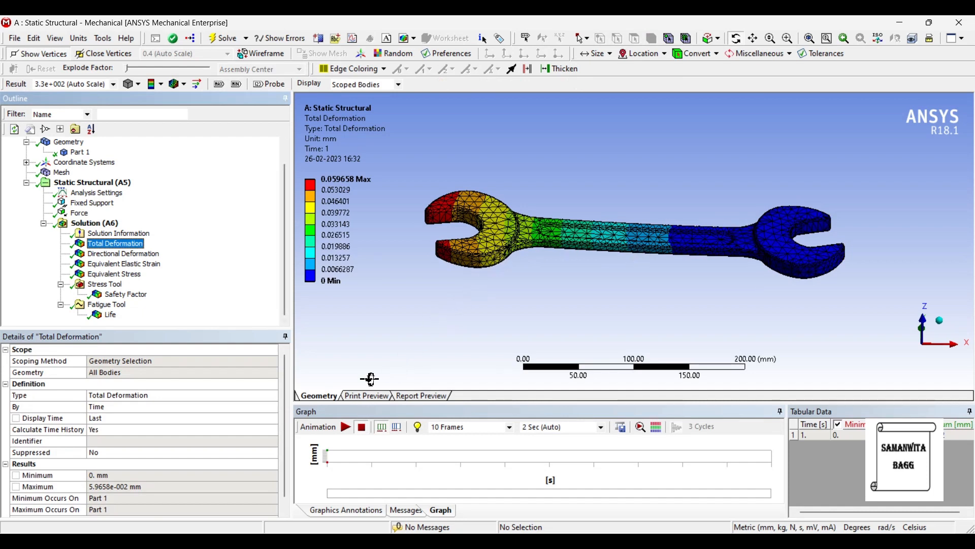
mouse_move(379, 340)
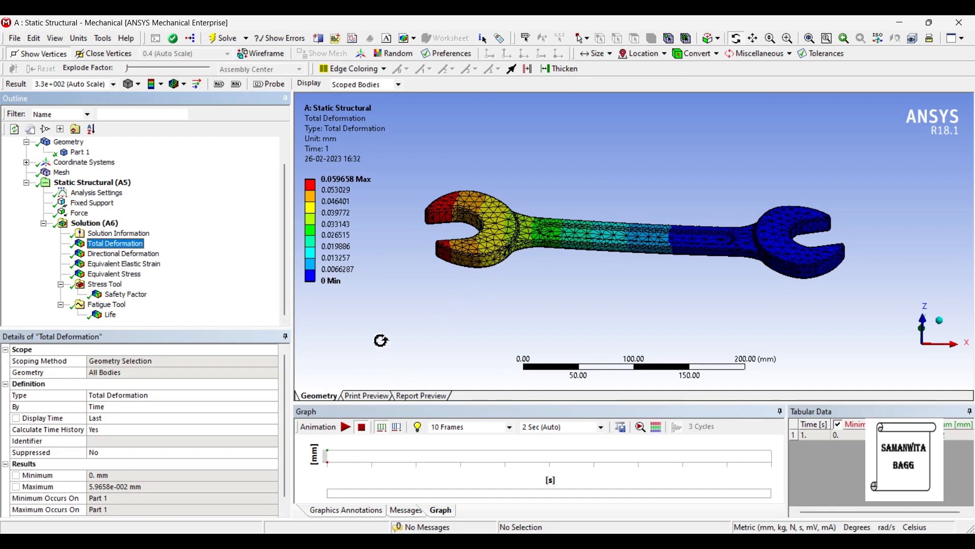
left_click(345, 426)
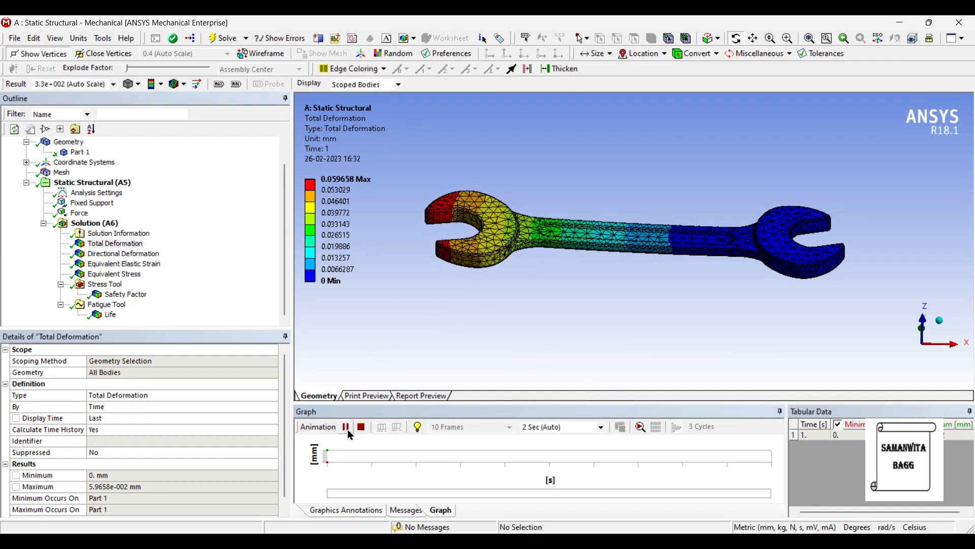
left_click(347, 427)
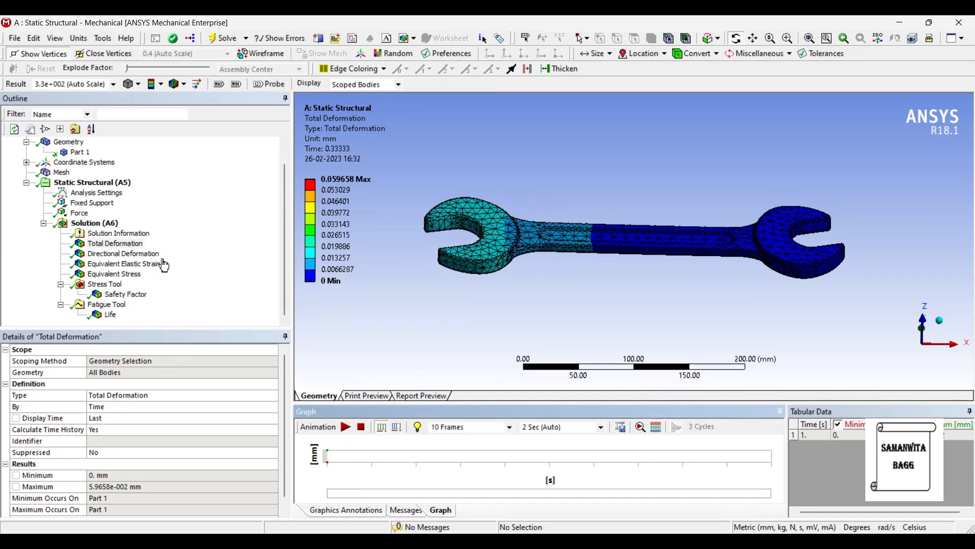
left_click(123, 253)
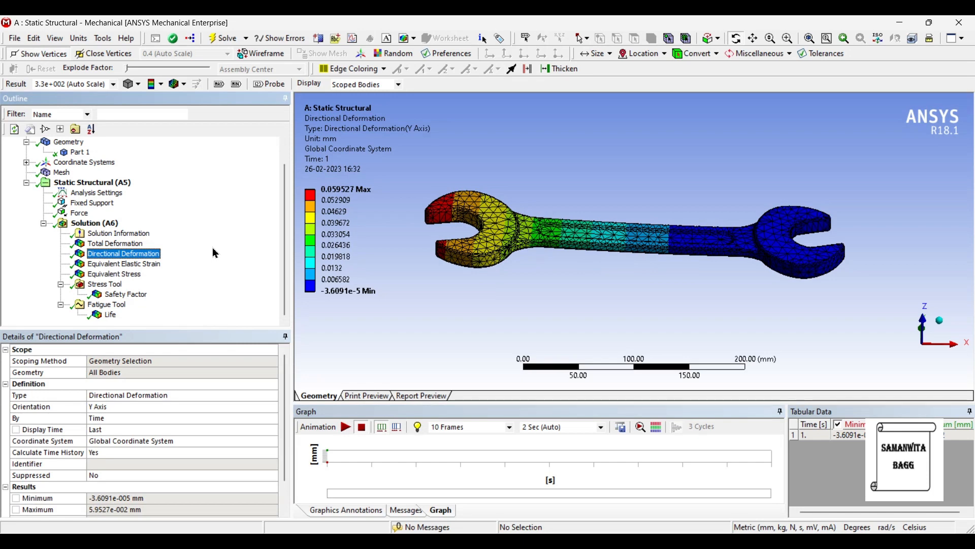
Step: View equivalent elastic strain, then animate the equivalent stress peaking at 8.40 MPa
left_click(123, 263)
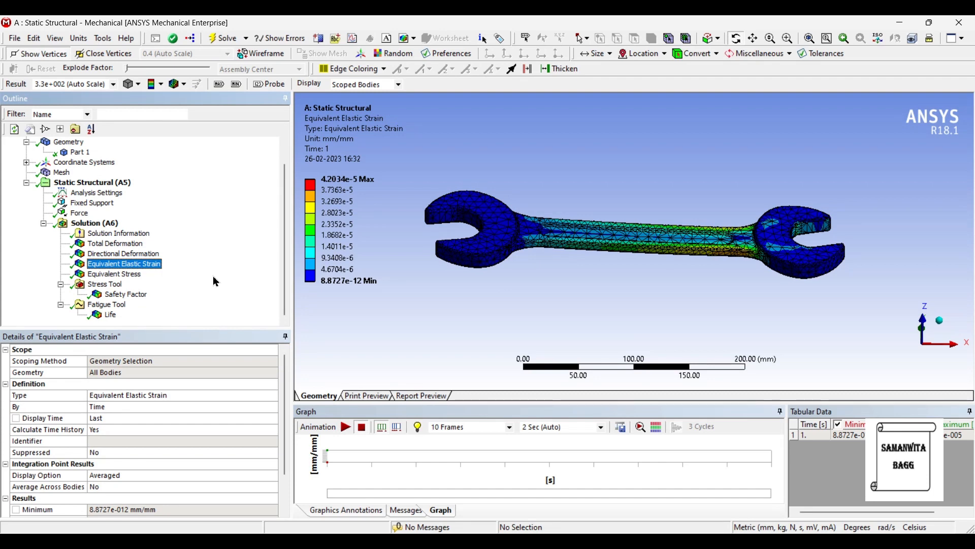
left_click(112, 274)
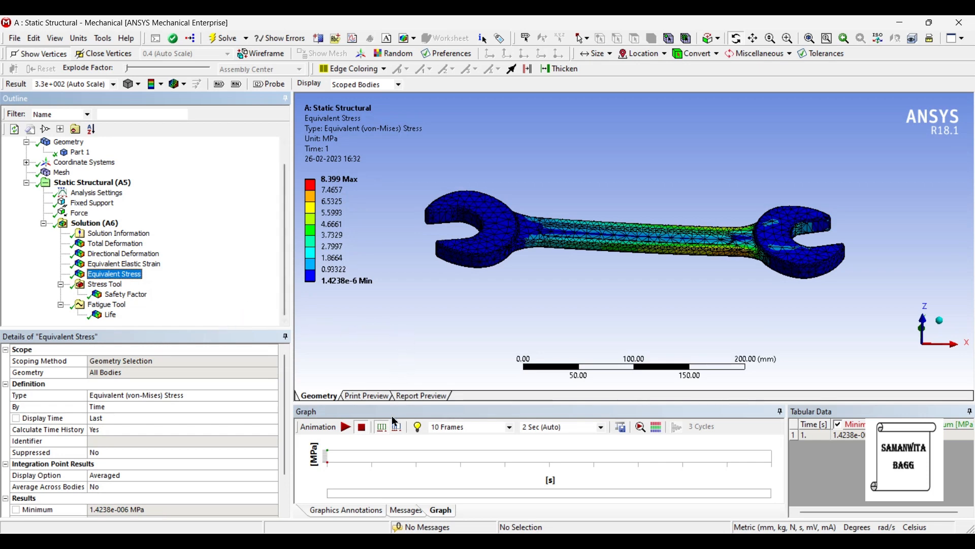
left_click(345, 427)
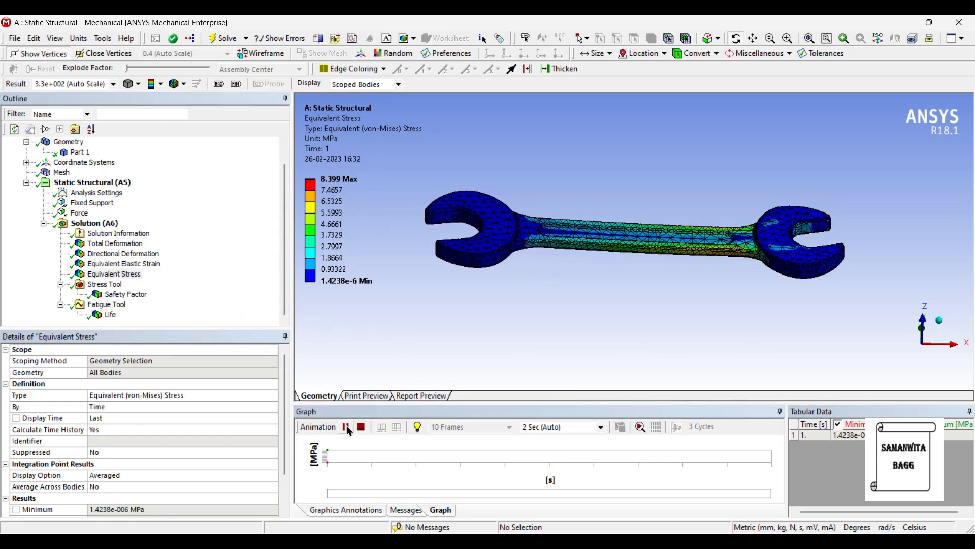
left_click(345, 427)
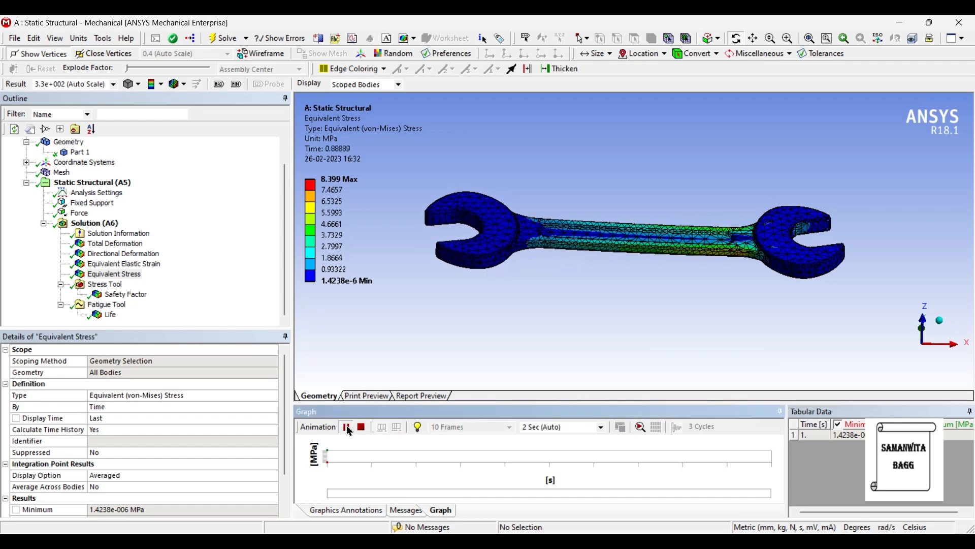
left_click(125, 294)
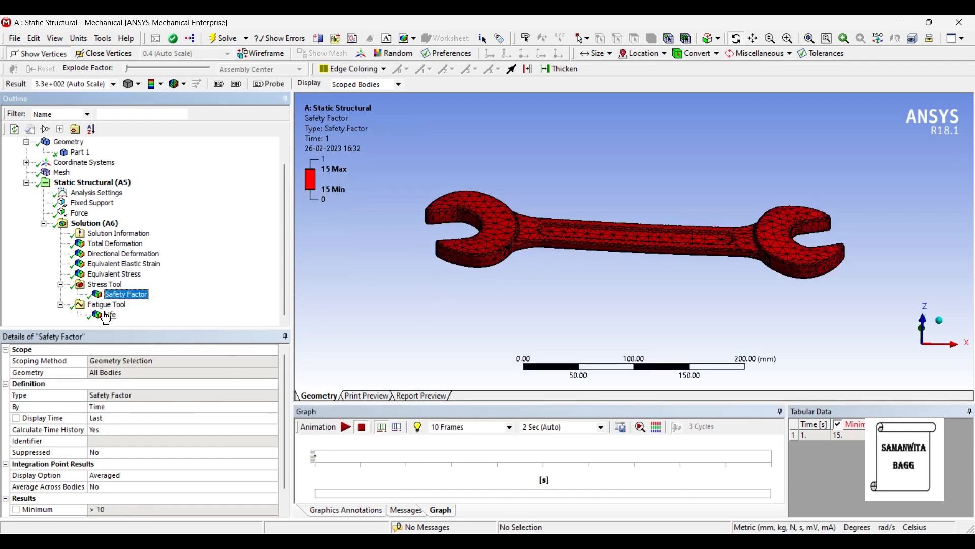
Step: Display the Fatigue Tool's Life result, reading 1e6 cycles uniformly
left_click(110, 314)
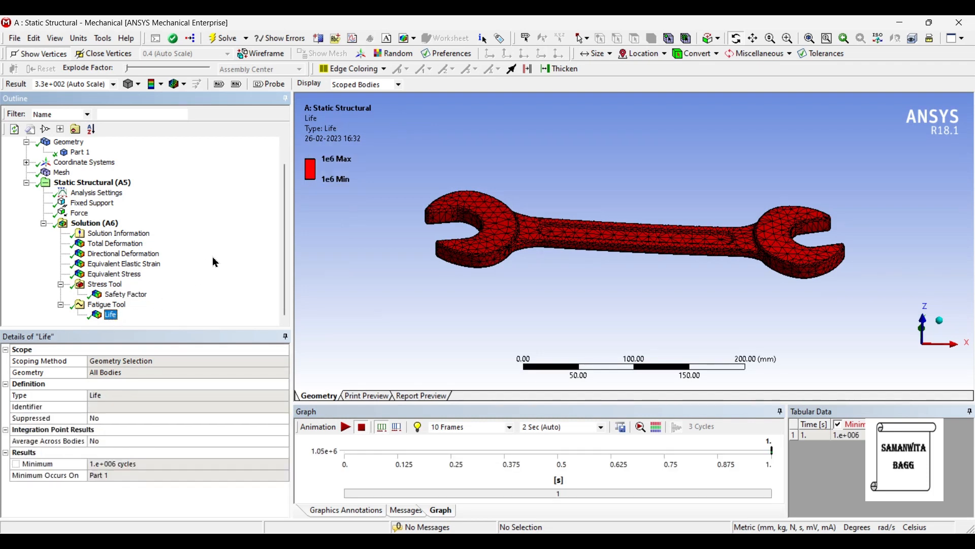
mouse_move(220, 247)
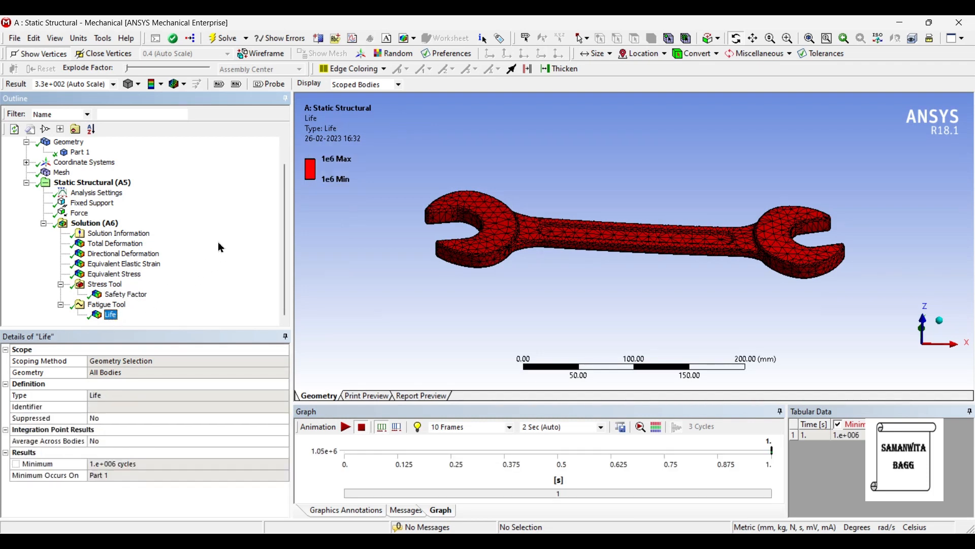
mouse_move(238, 205)
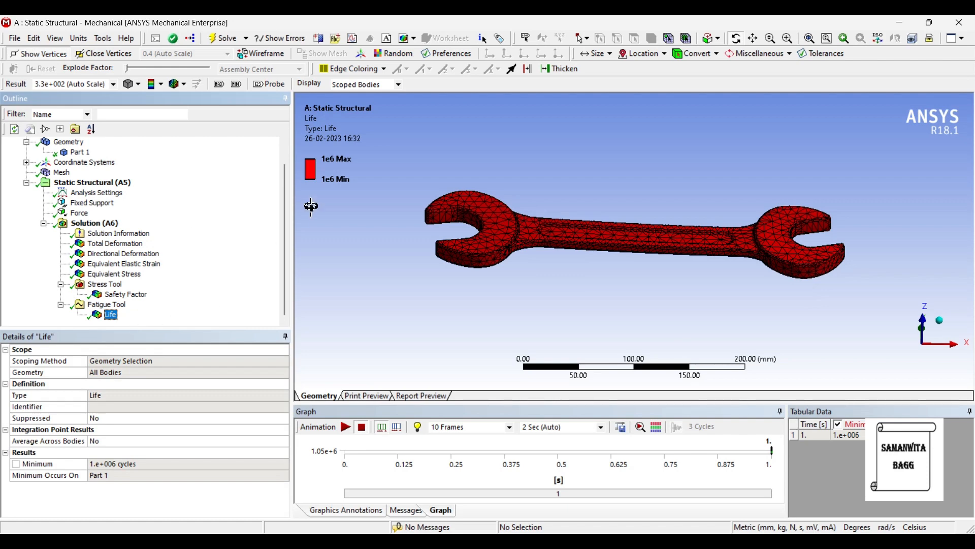
mouse_move(230, 179)
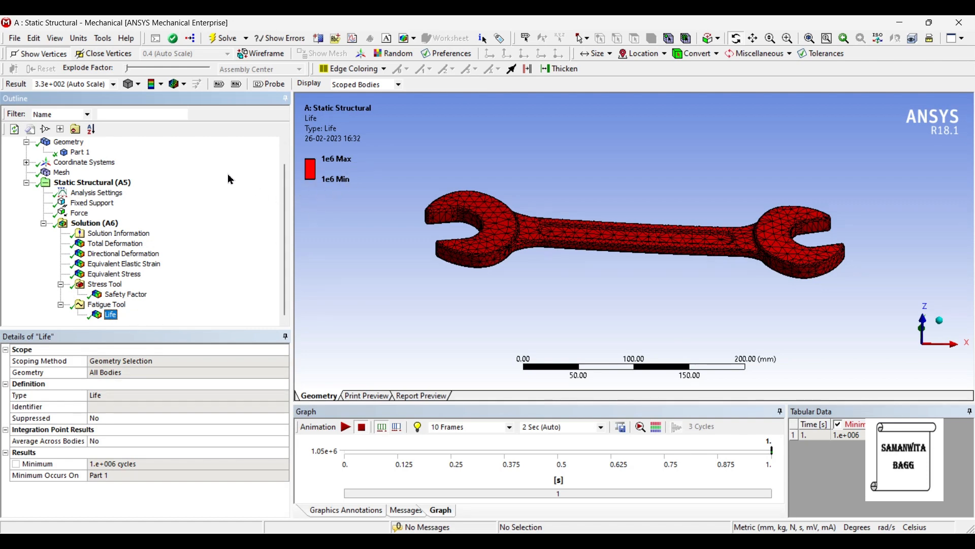
mouse_move(208, 224)
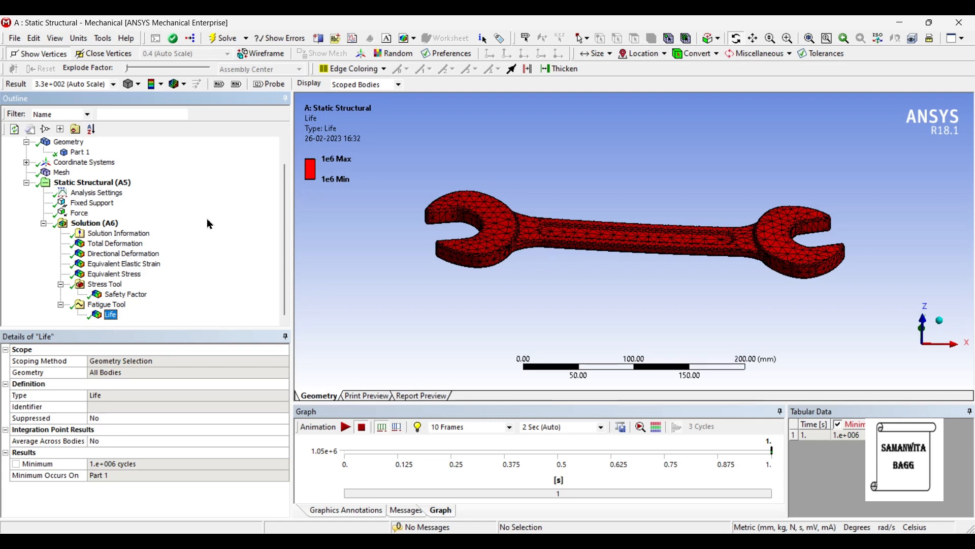
Step: Insert a fatigue Damage result, solve it to 1000, and compare with Life
right_click(105, 304)
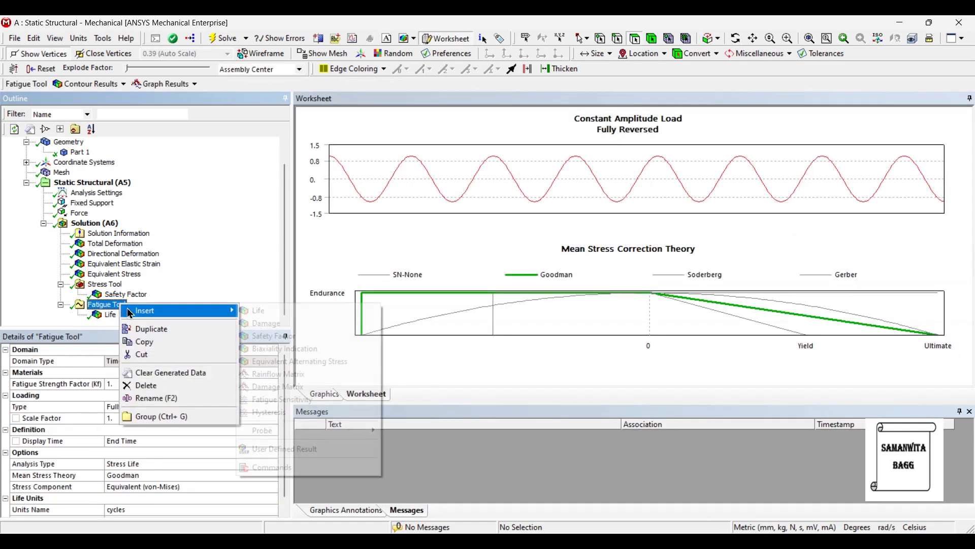
left_click(264, 323)
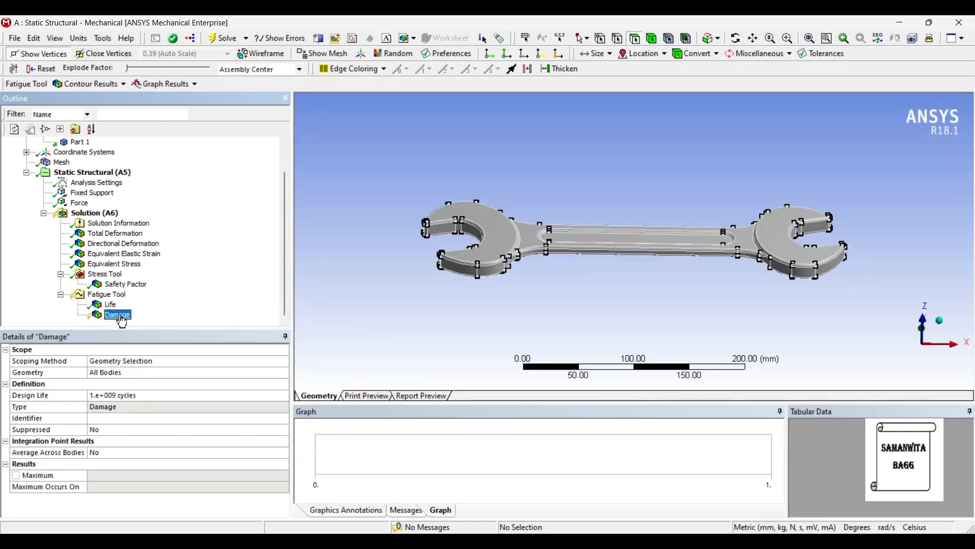
left_click(94, 212)
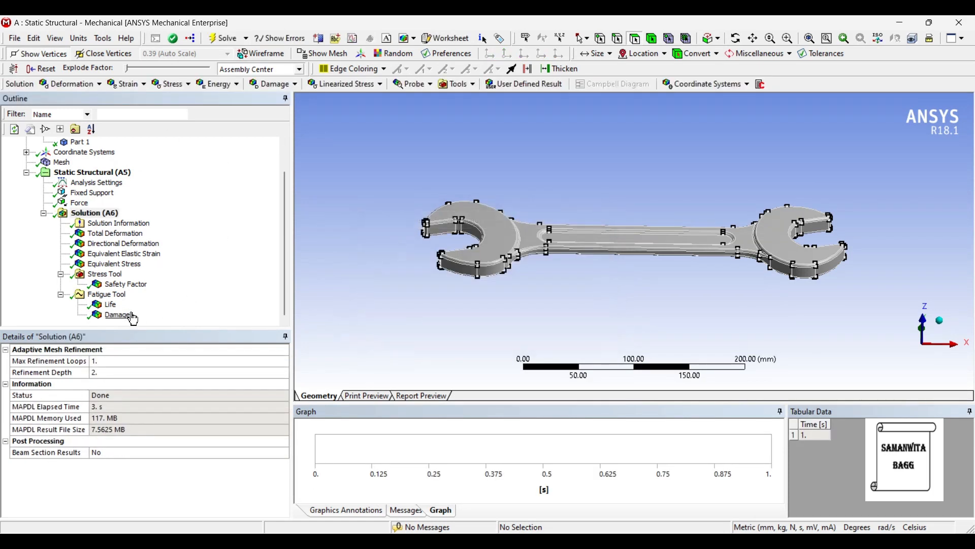
left_click(117, 314)
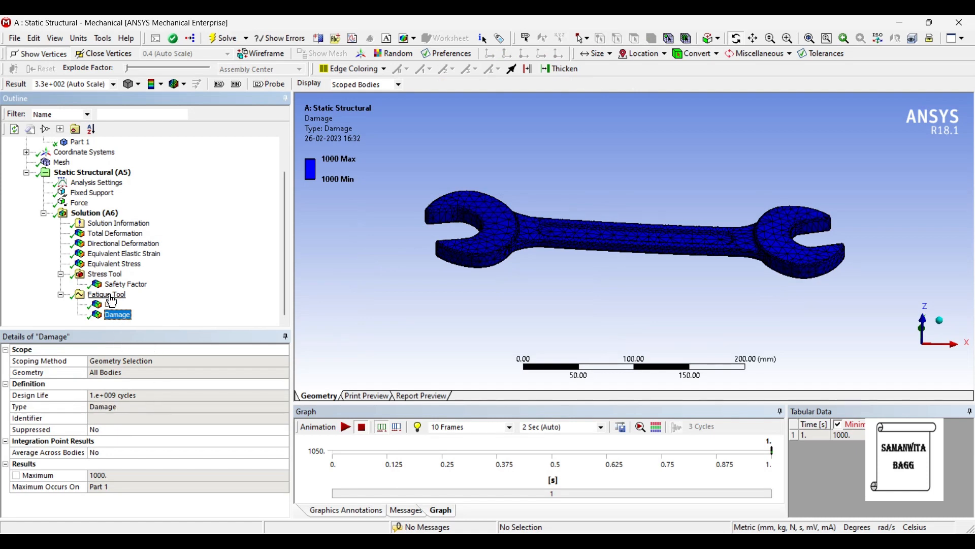
left_click(110, 304)
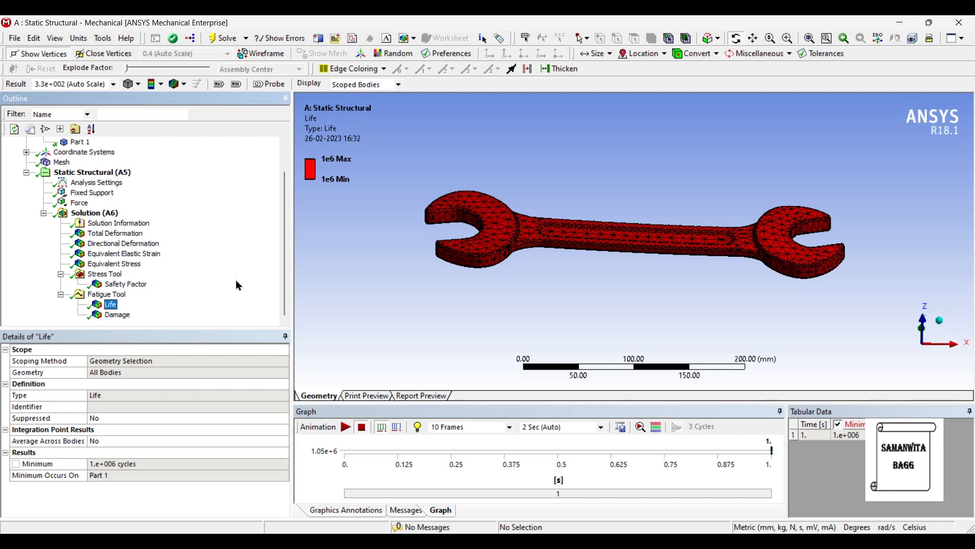